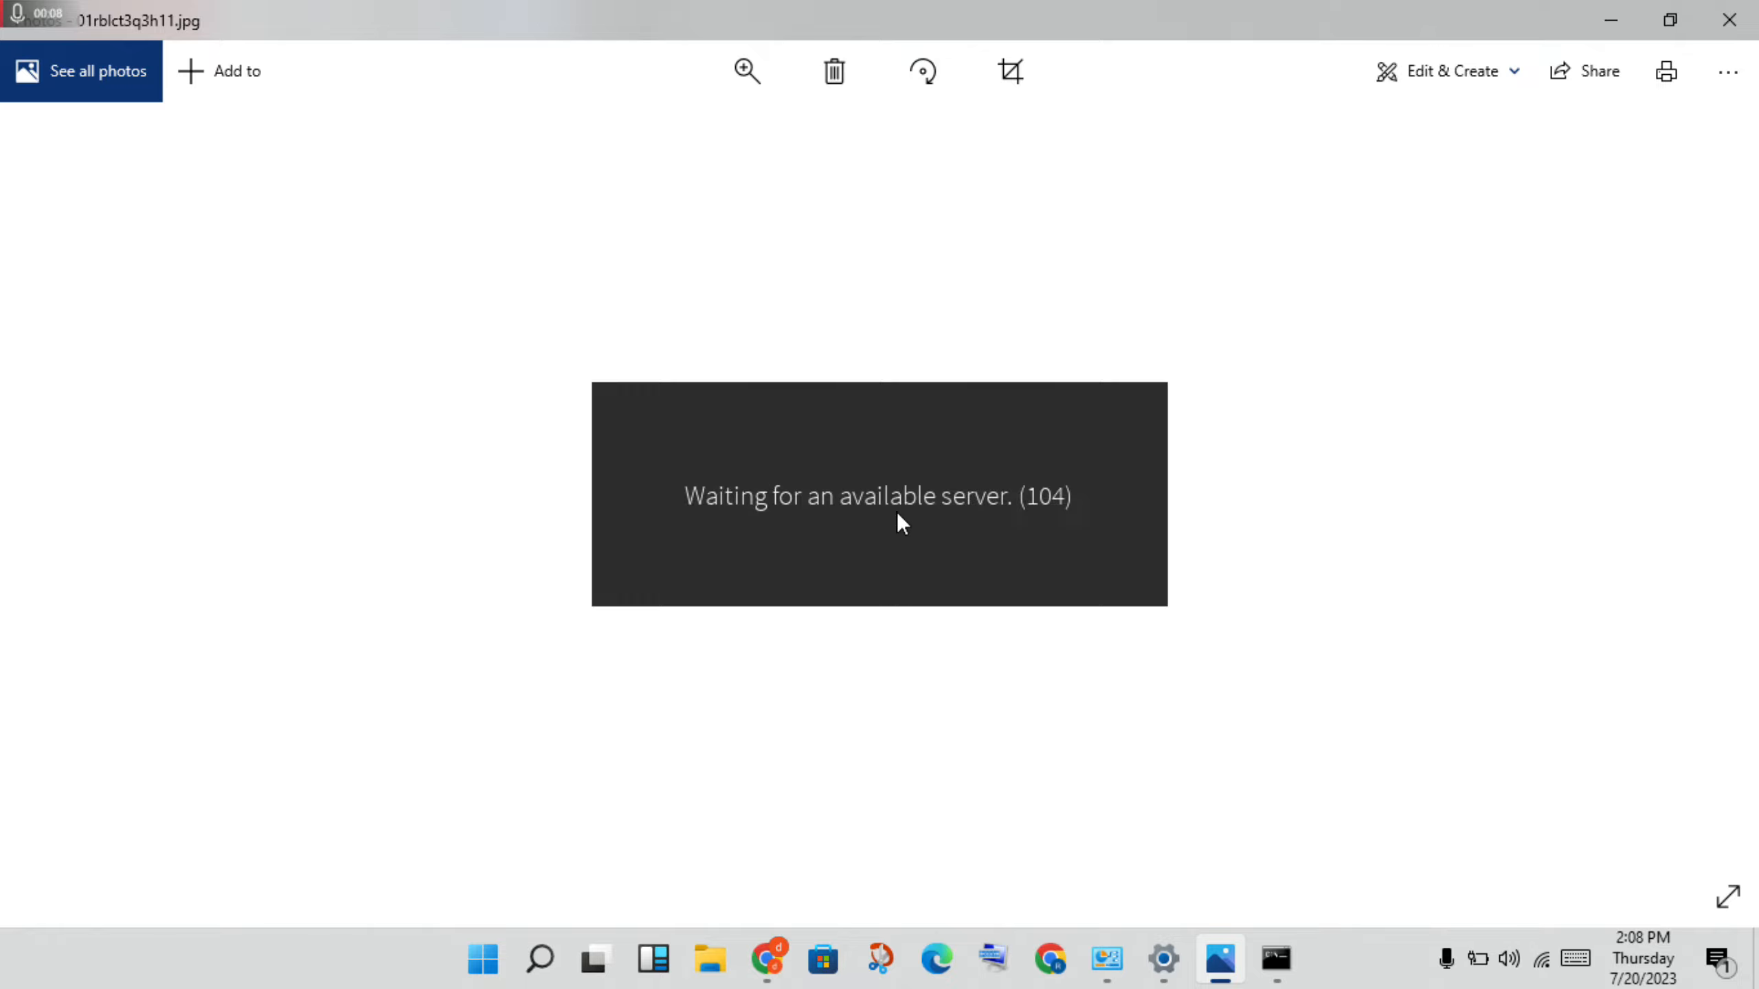
pyautogui.moveTo(924, 537)
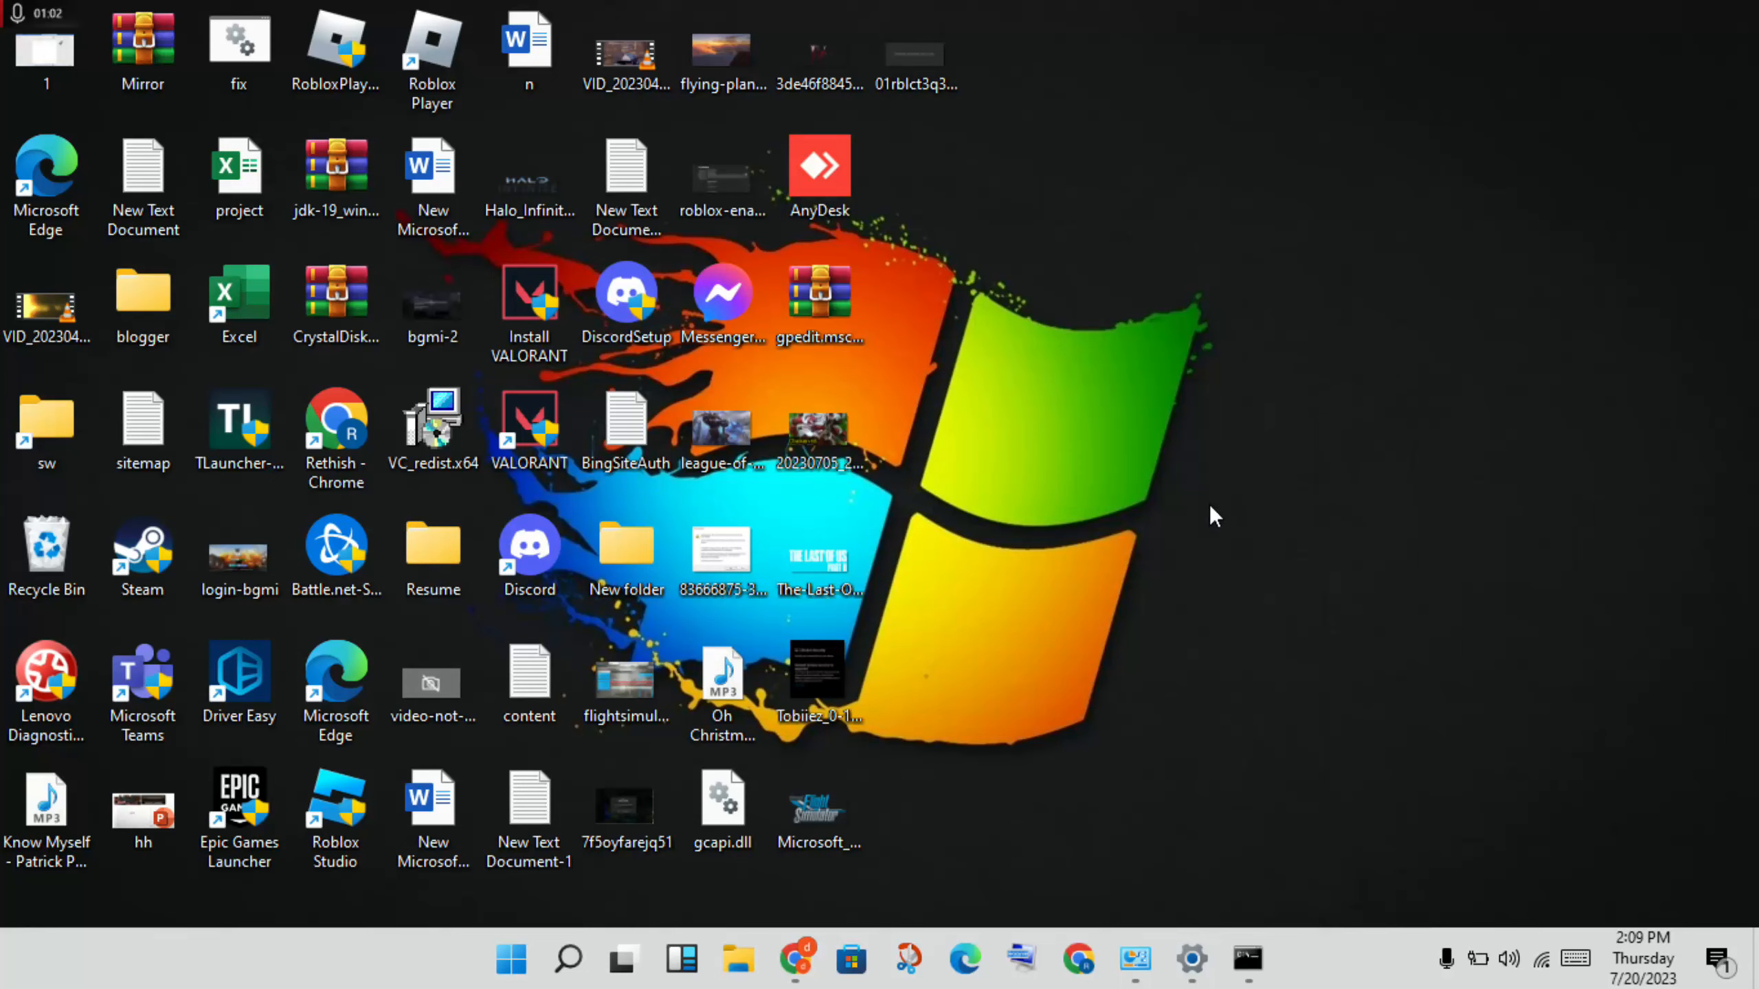
pyautogui.moveTo(1281, 528)
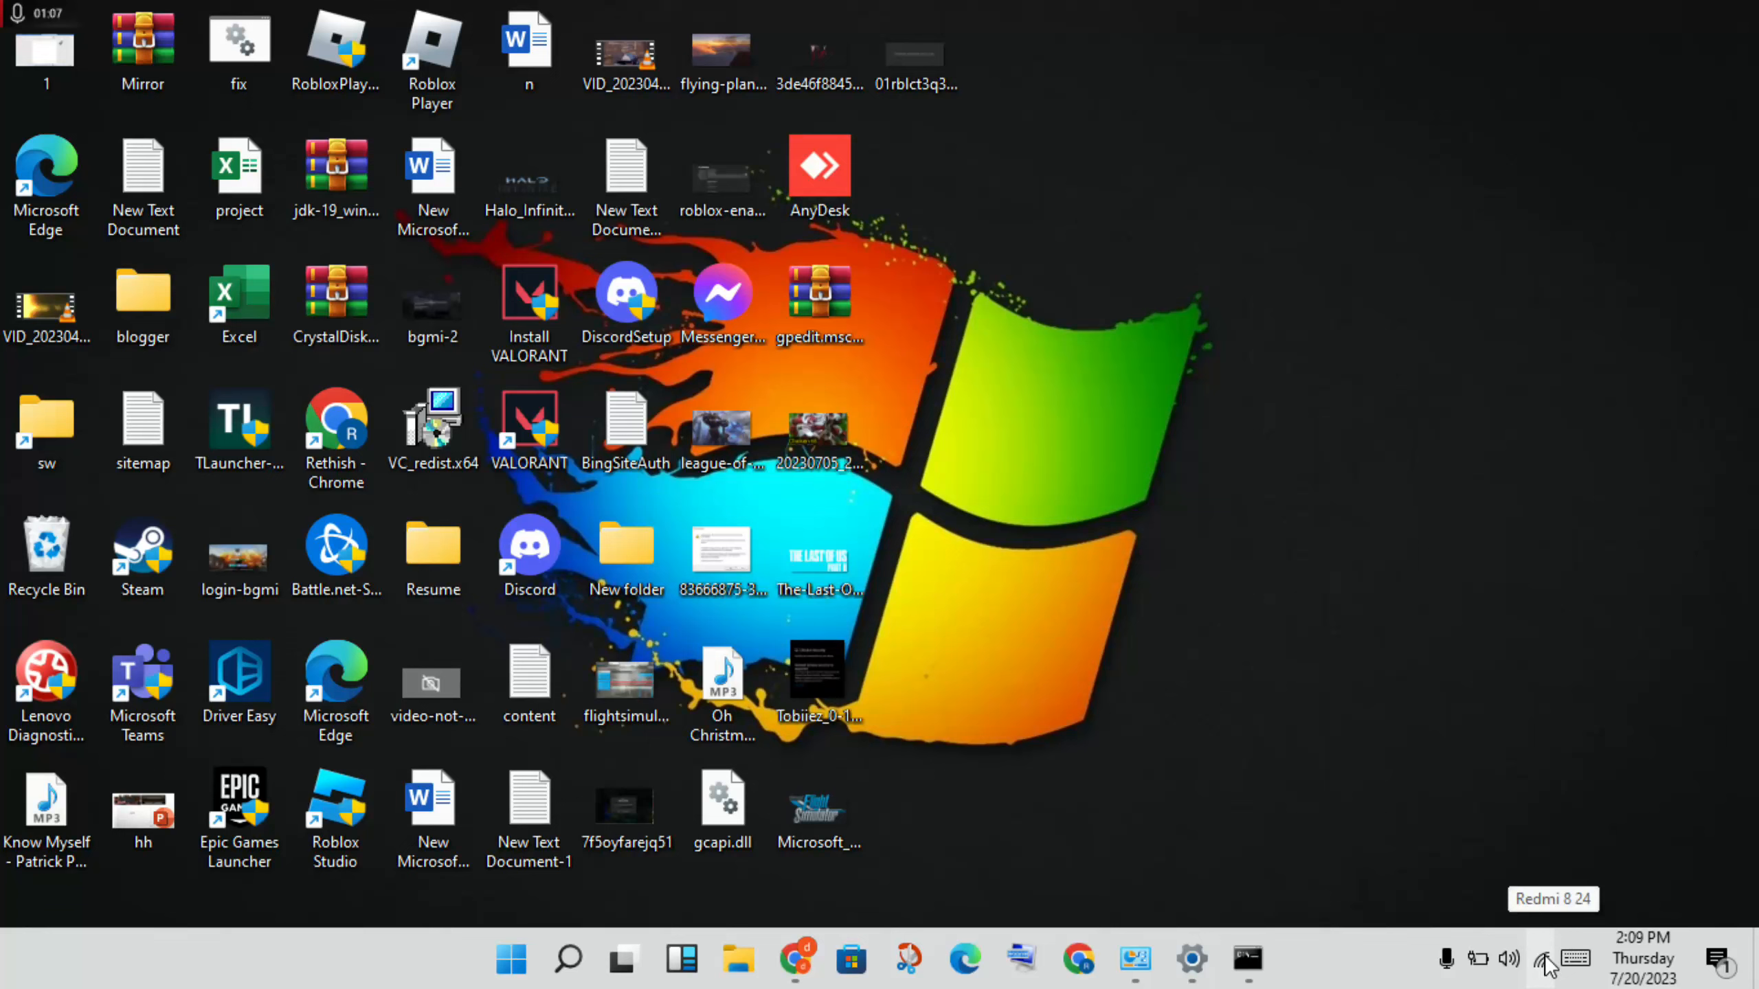
pyautogui.moveTo(1403, 617)
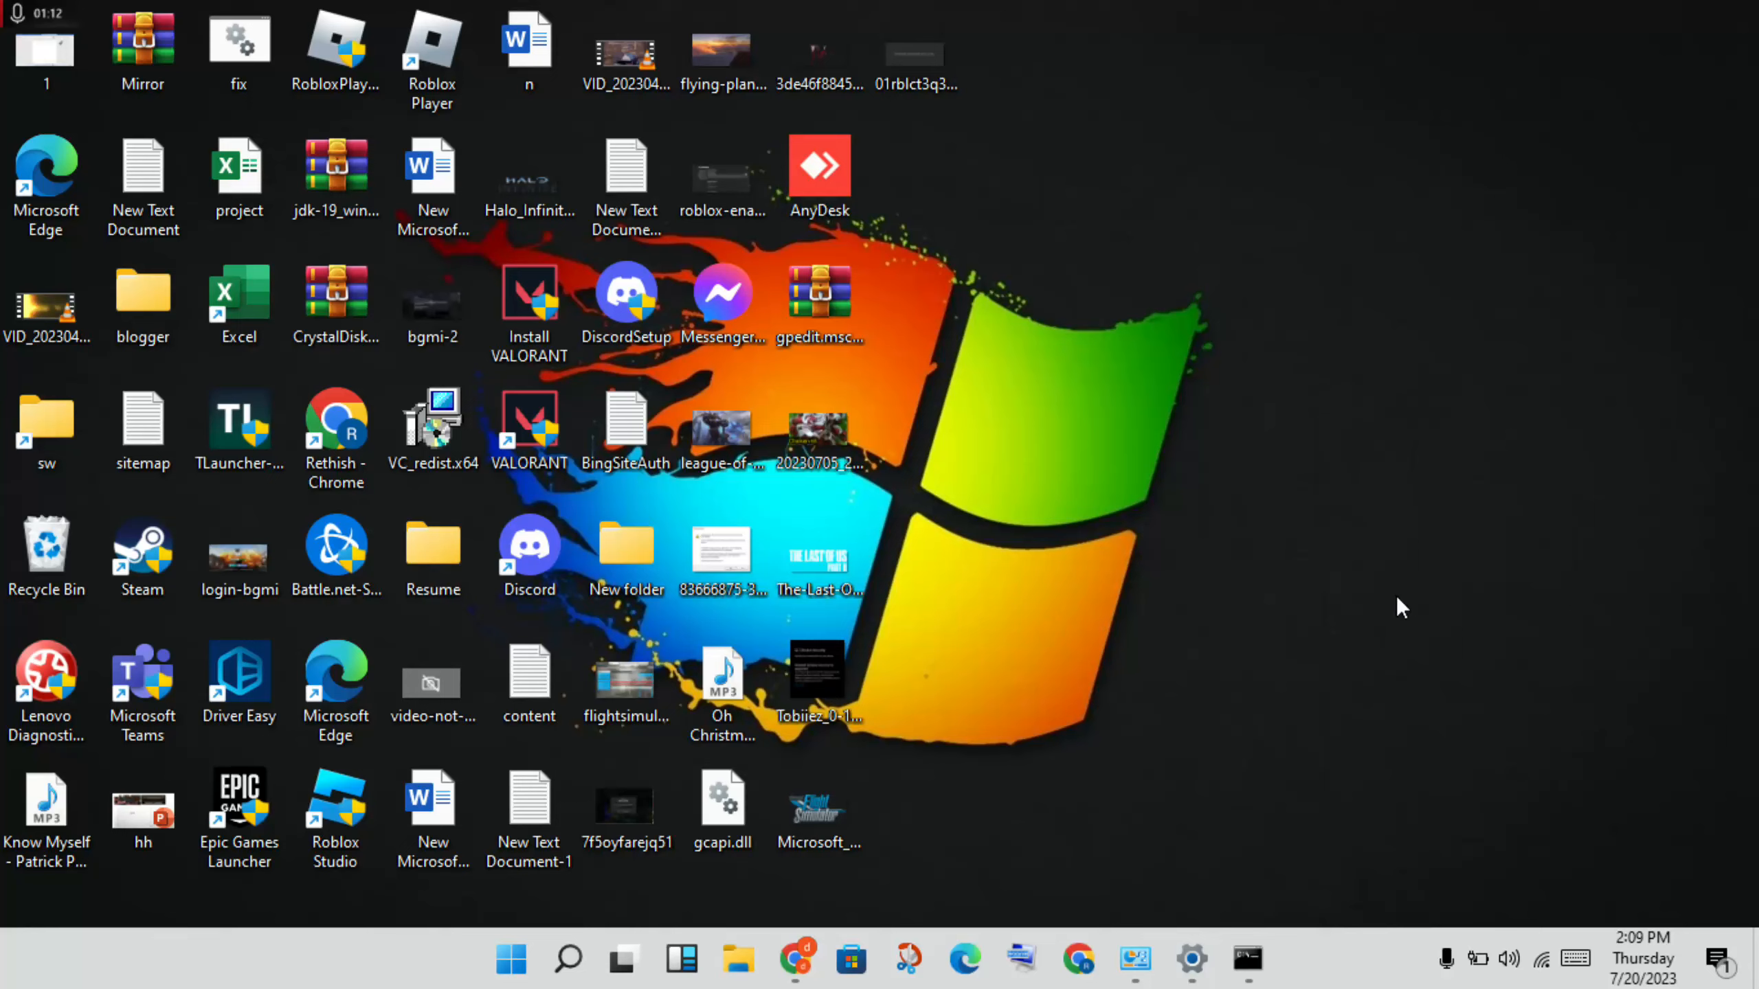
pyautogui.moveTo(1394, 610)
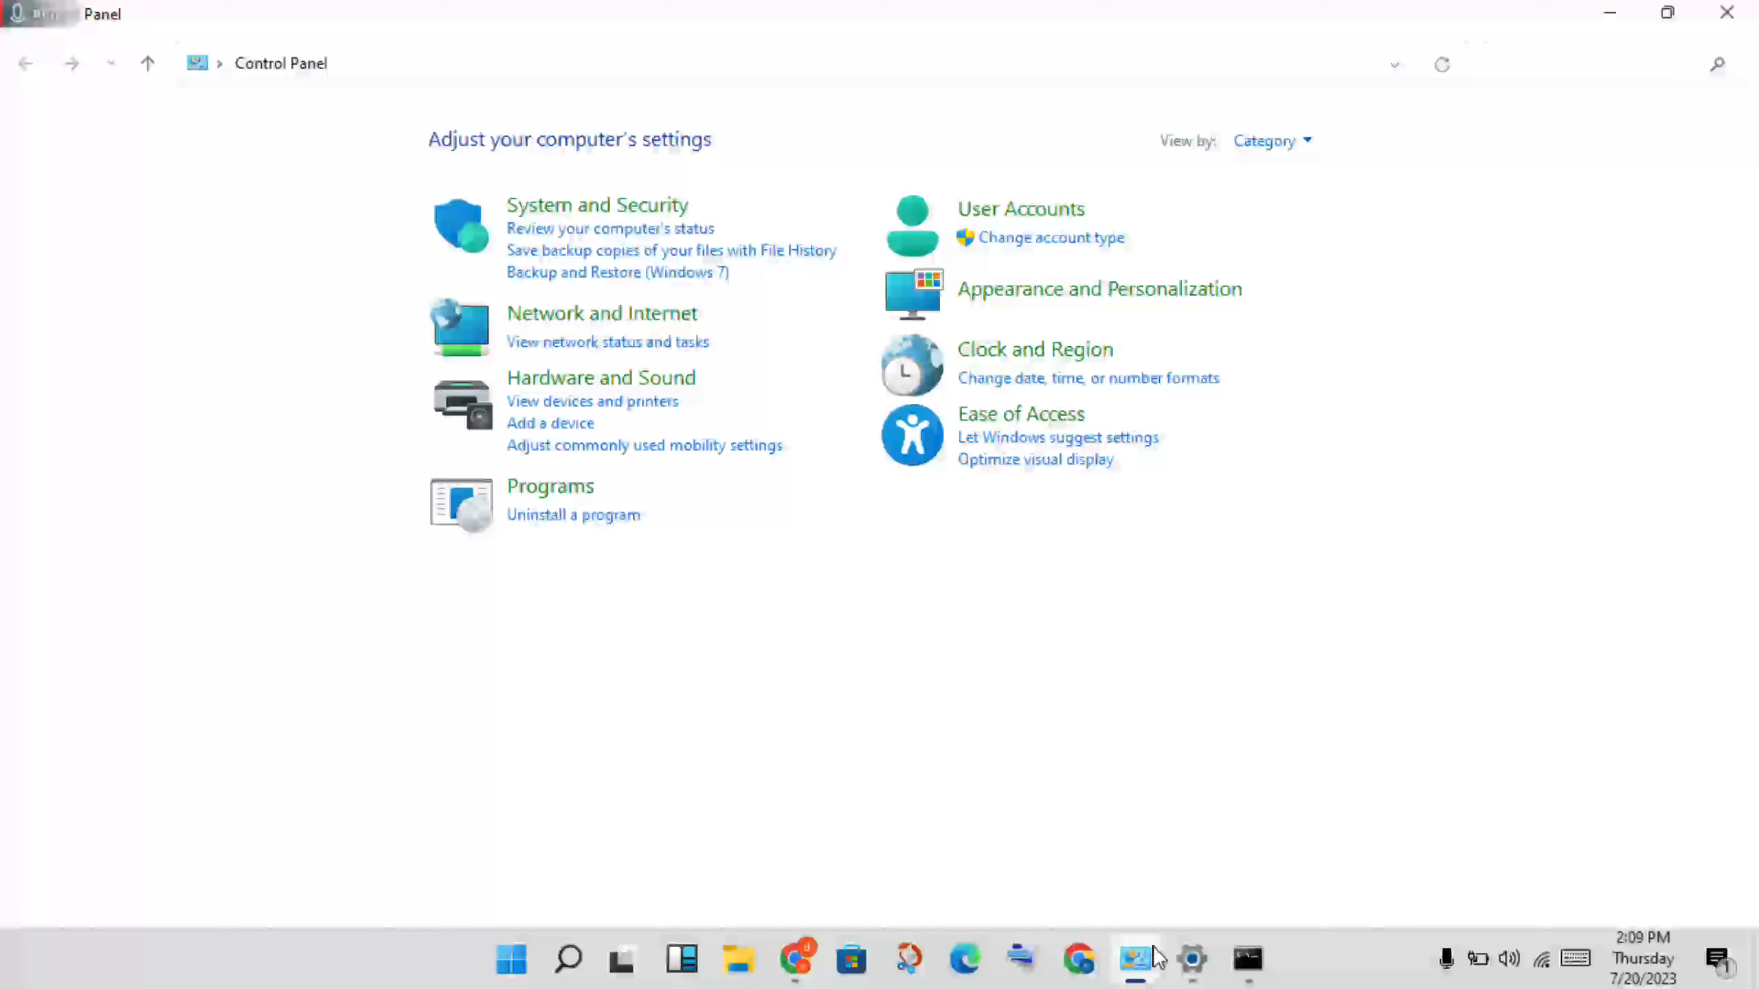
pyautogui.moveTo(601, 313)
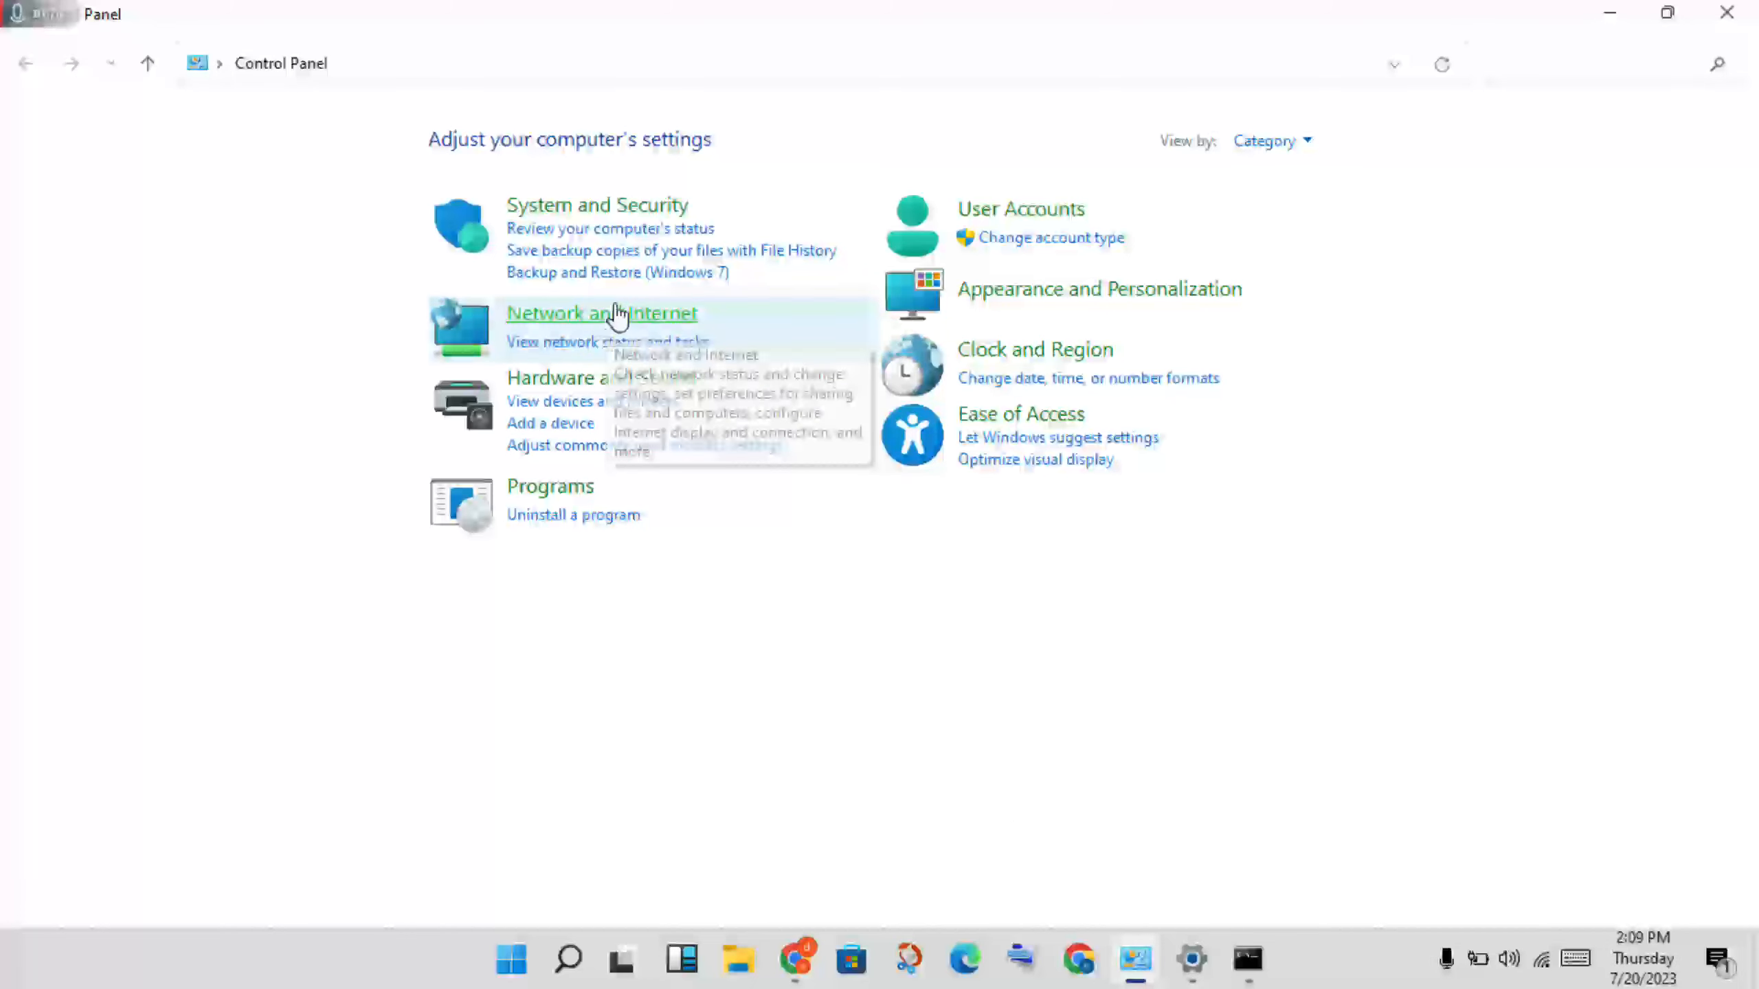
# - Open the Wi-Fi adapter's Internet Protocol Version 4 (TCP/IPv4) properties via Network and Sharing Center
pyautogui.click(600, 313)
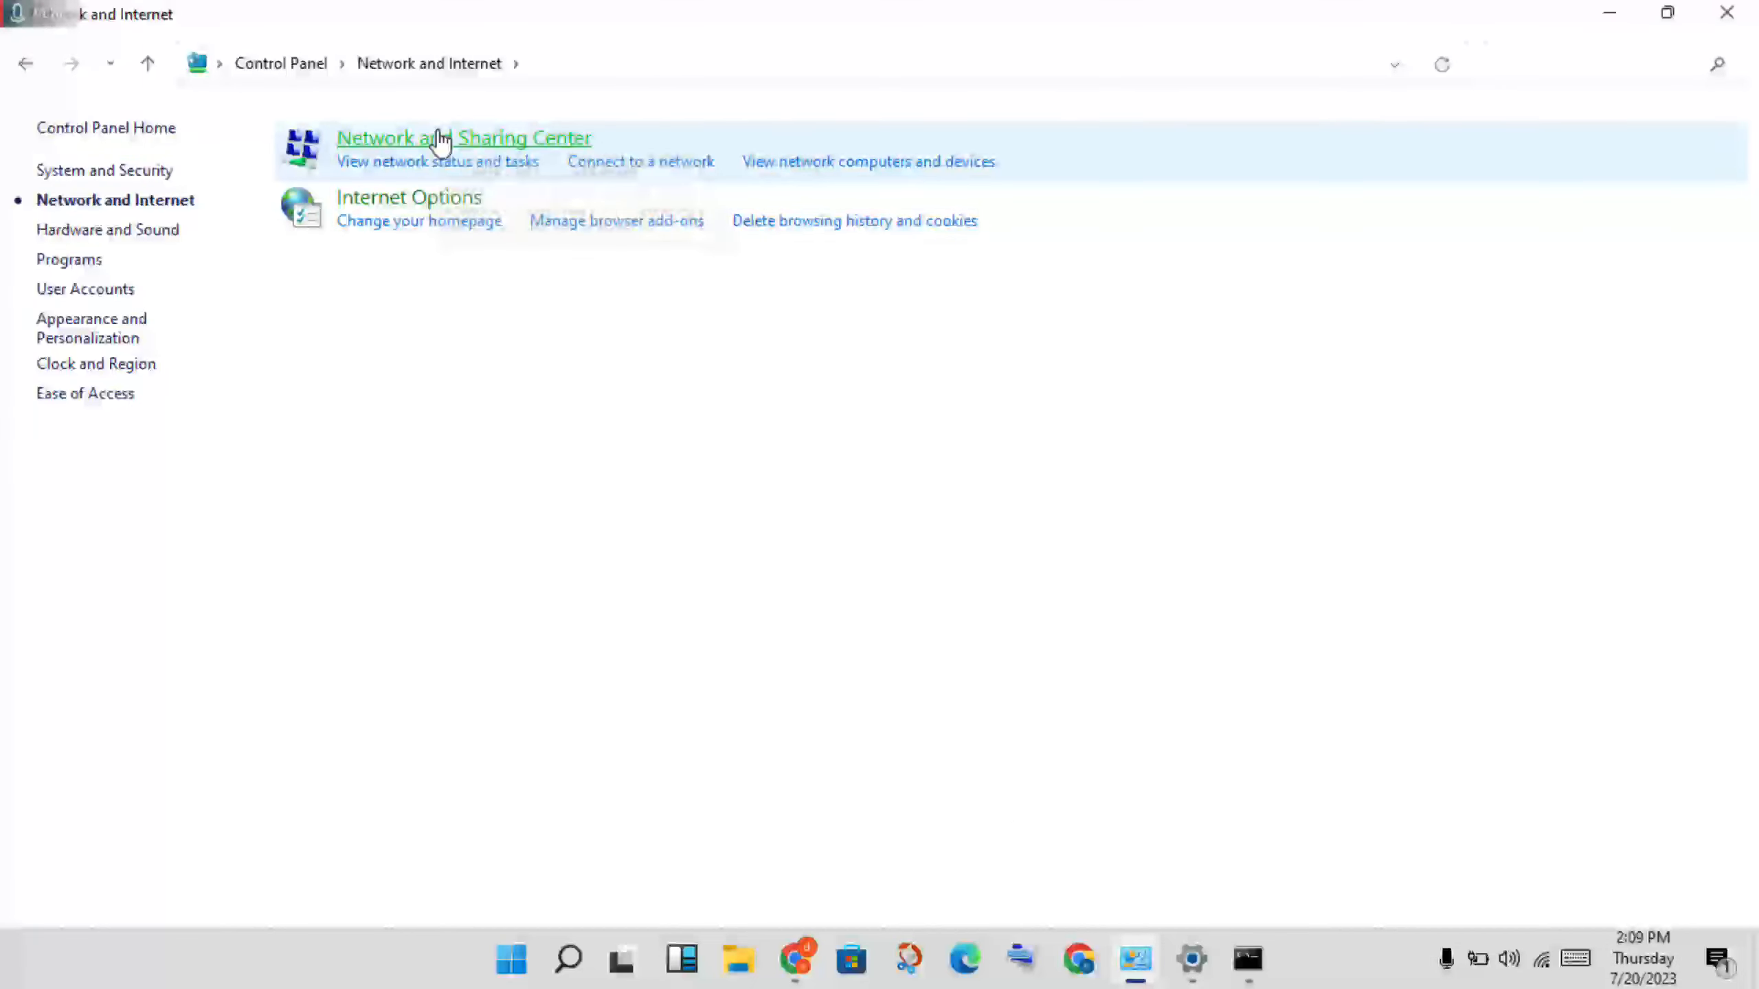
pyautogui.click(463, 137)
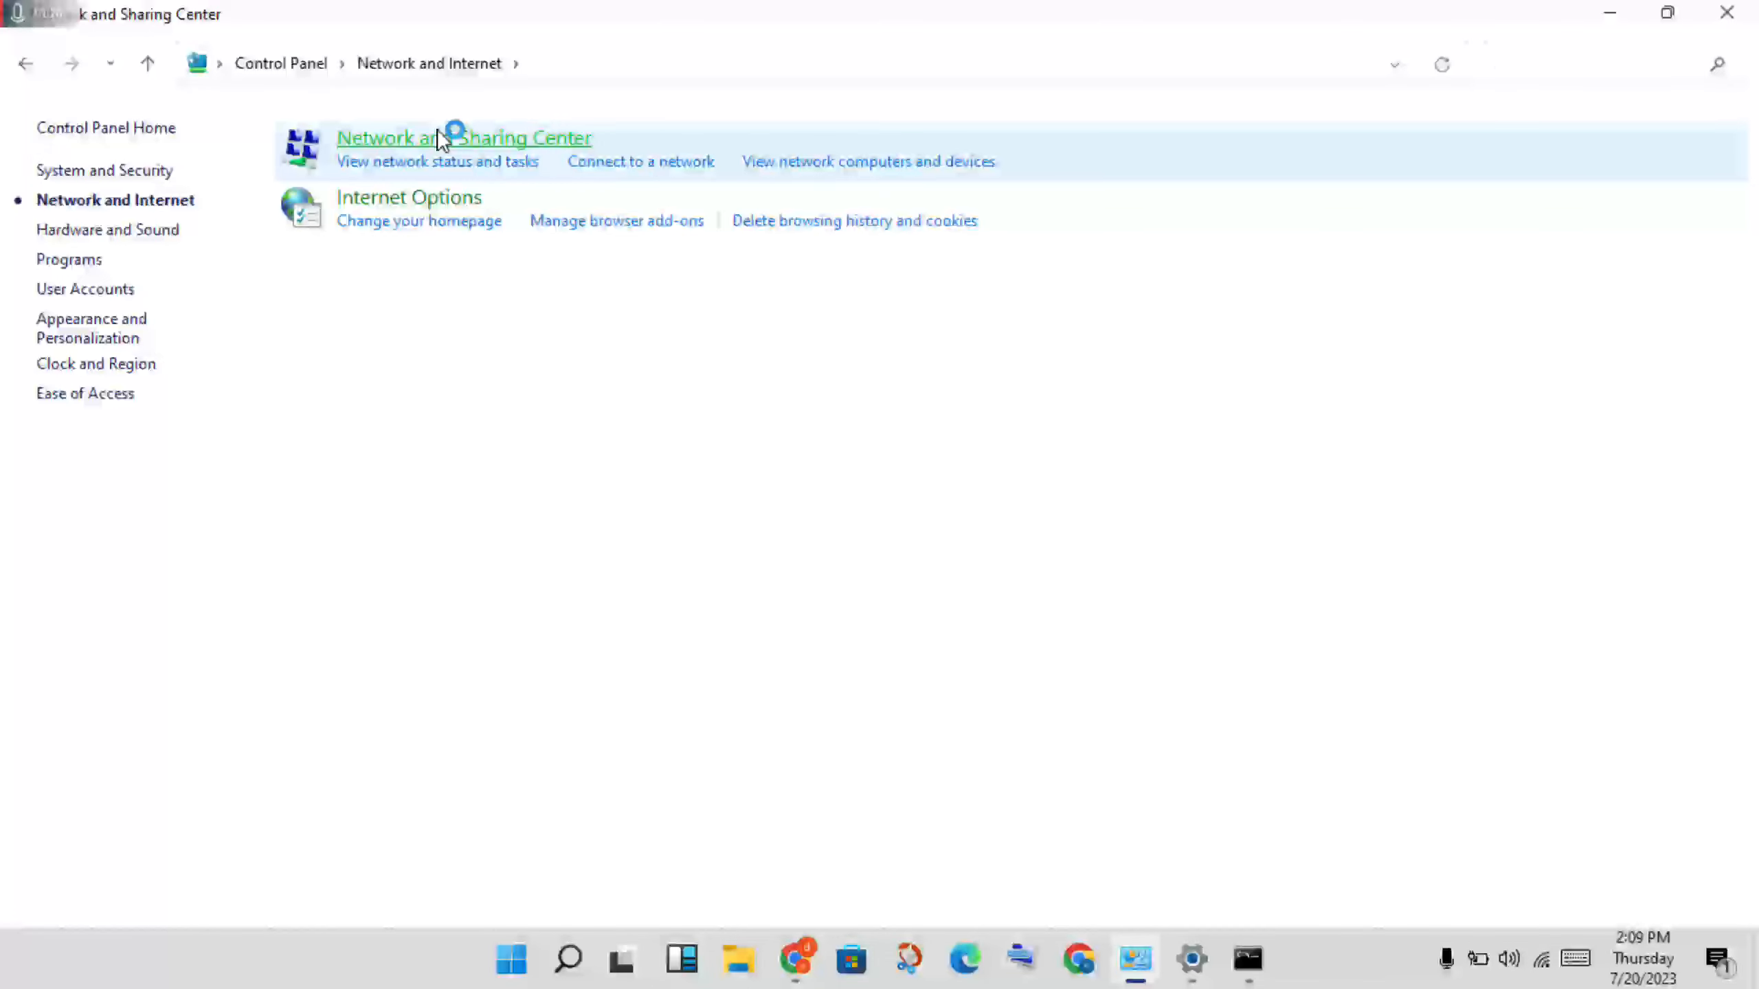
pyautogui.click(463, 137)
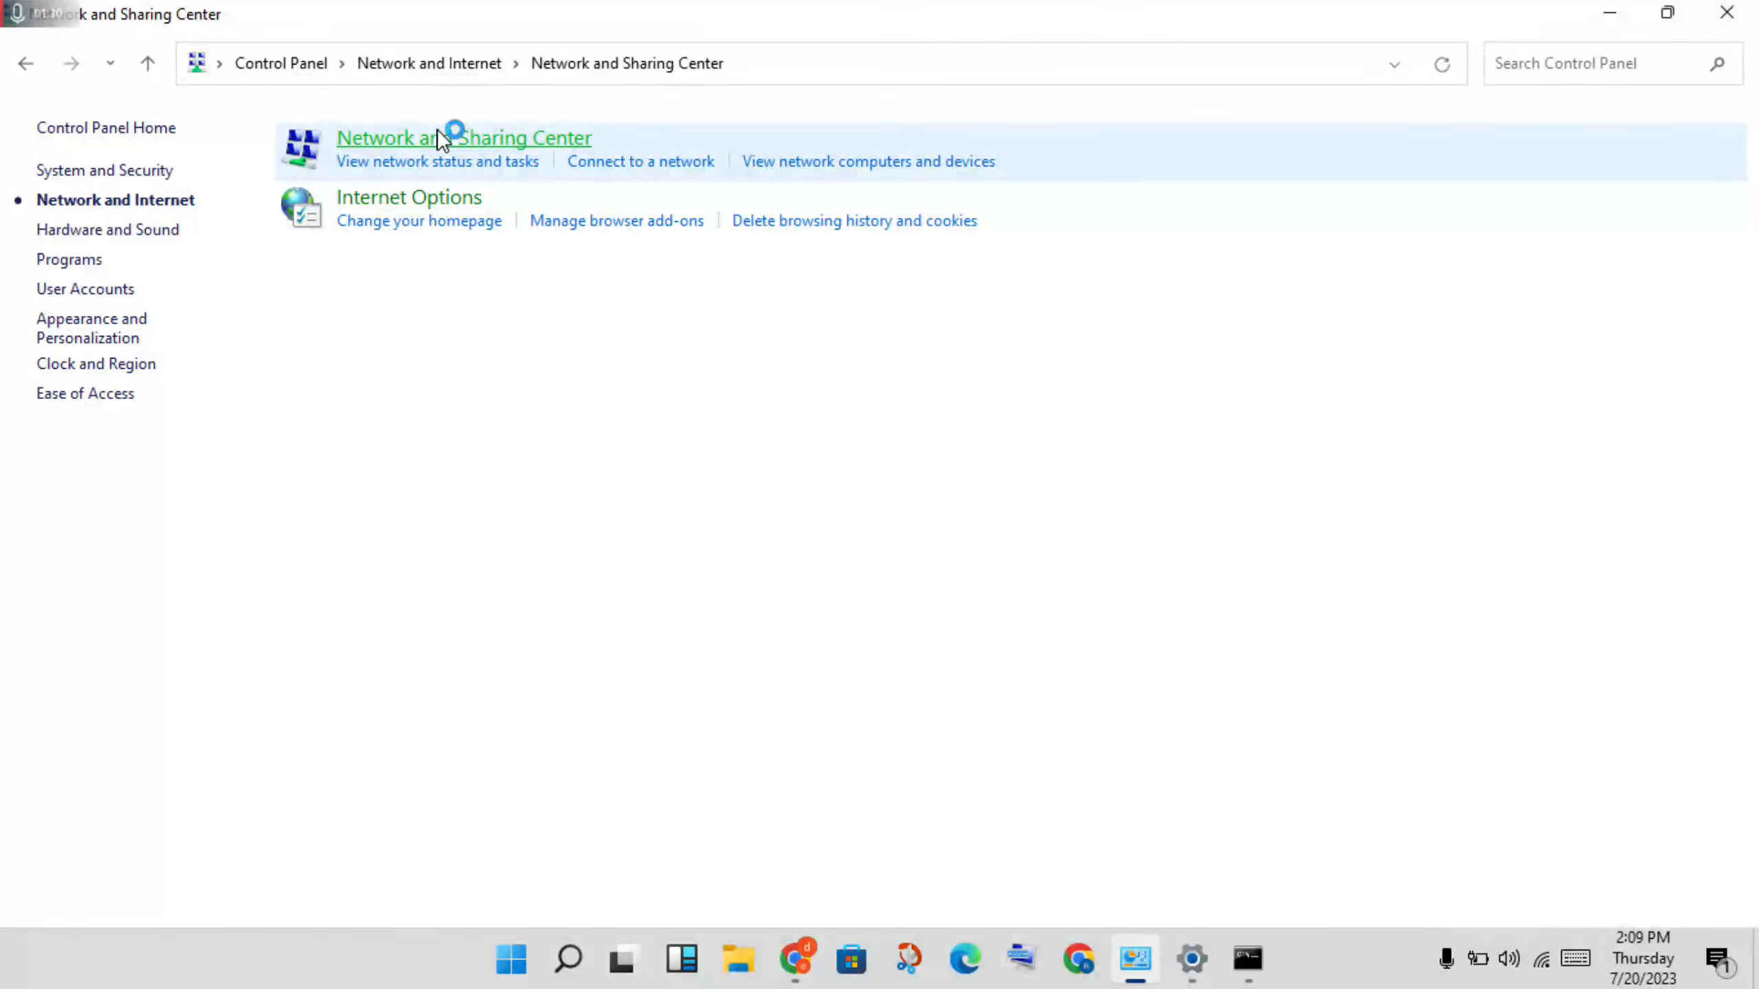
pyautogui.click(463, 137)
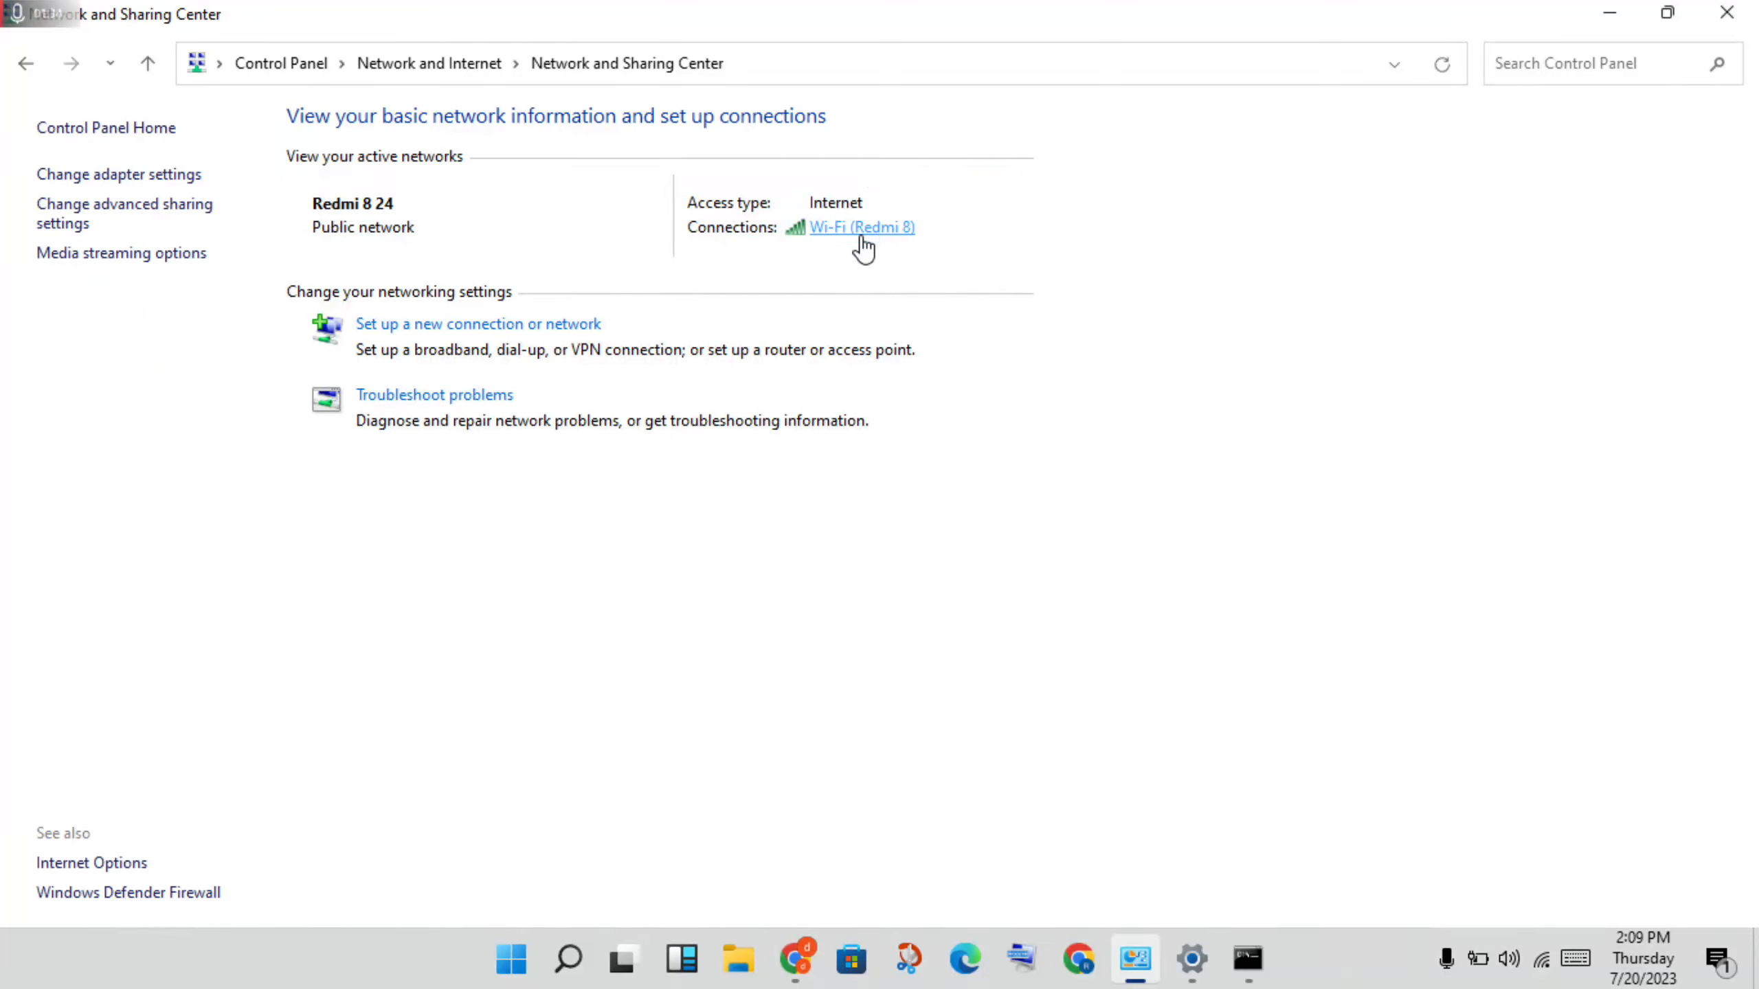
pyautogui.click(862, 227)
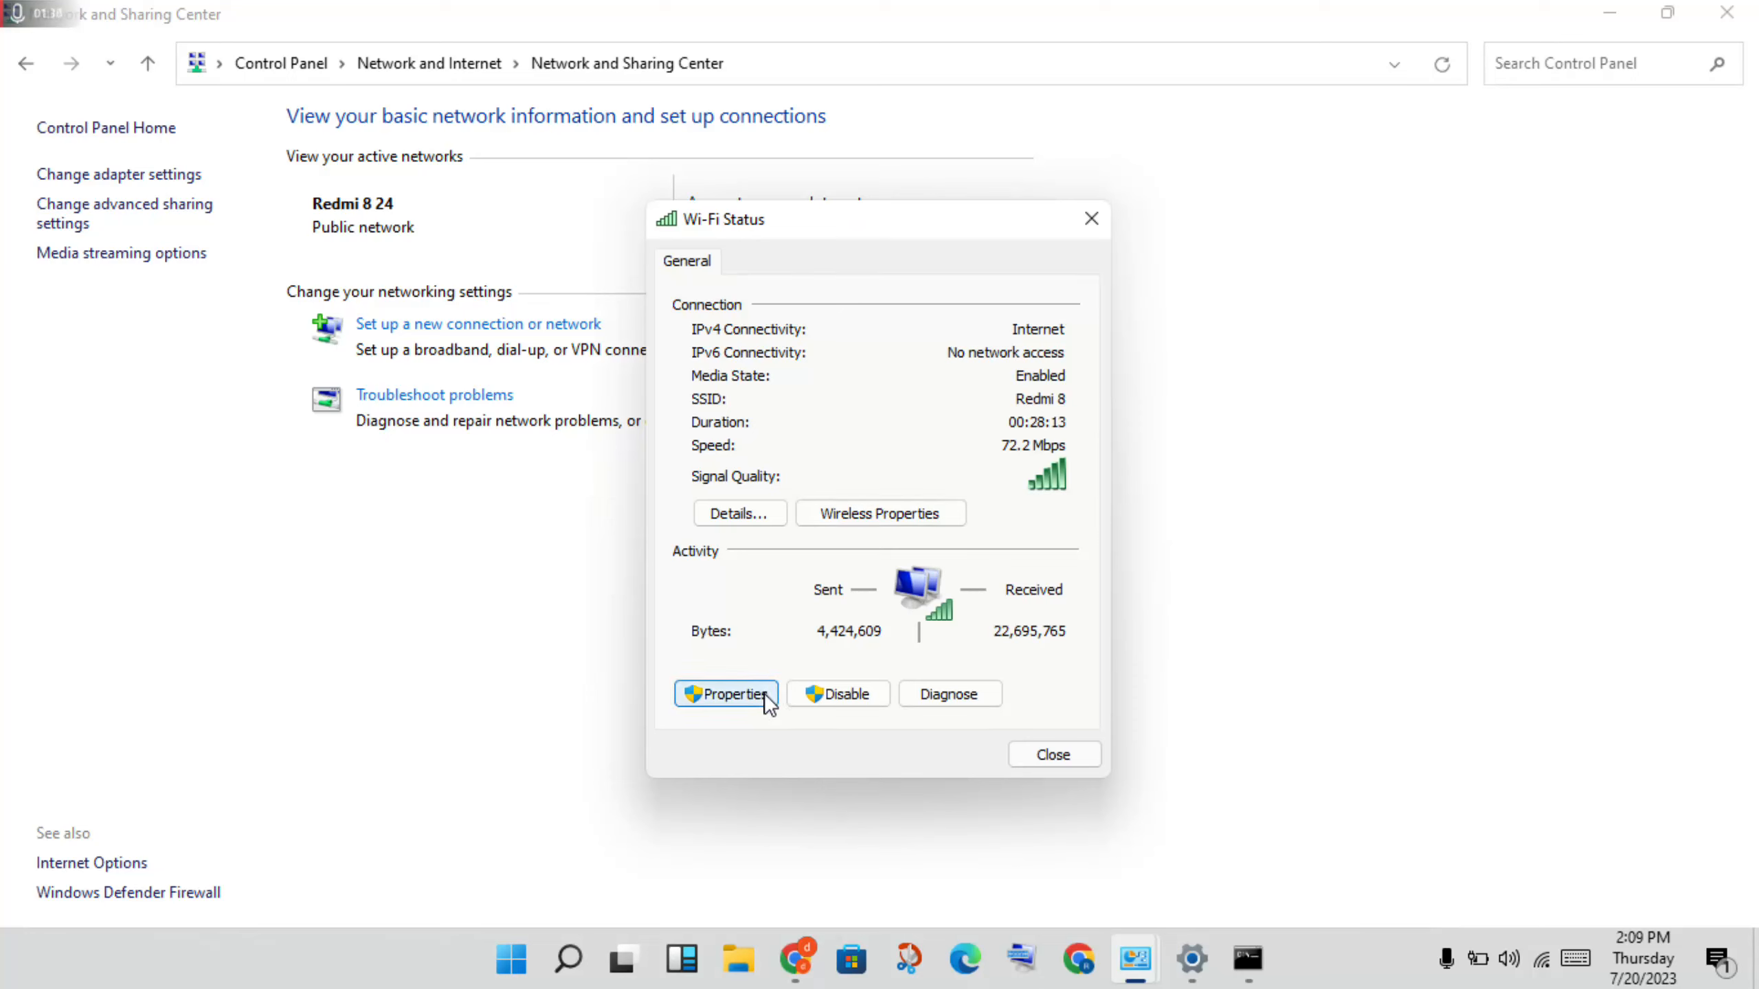
pyautogui.click(725, 694)
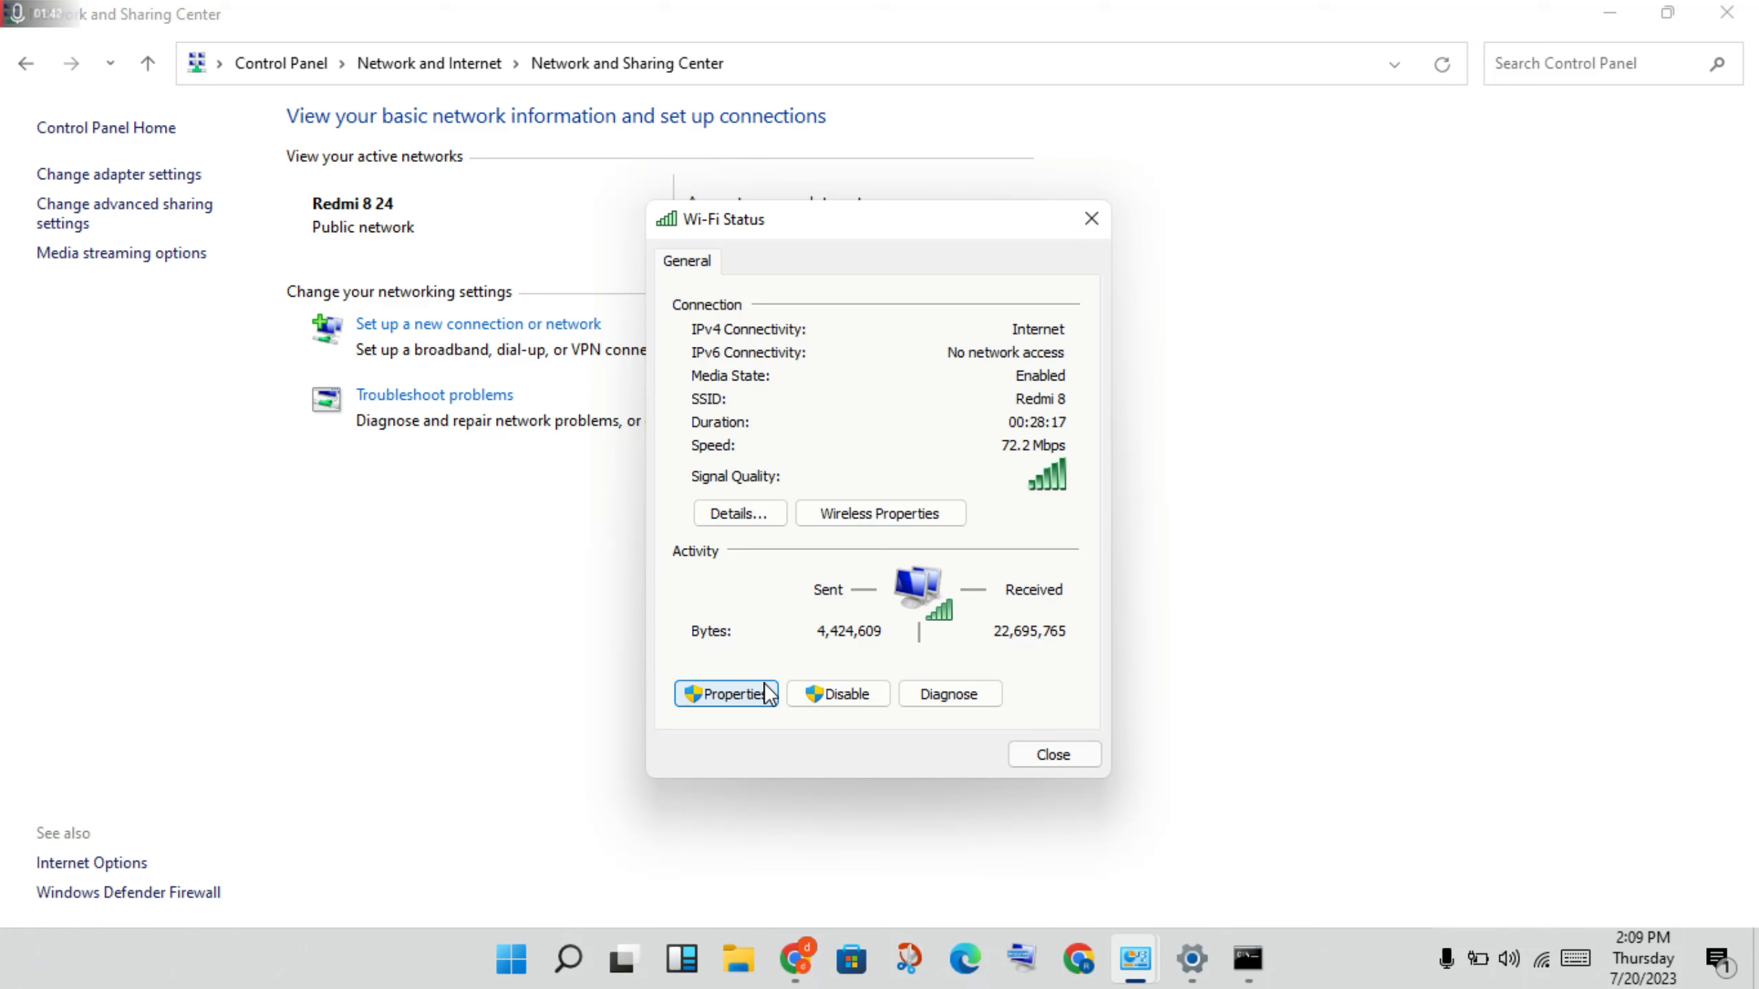
pyautogui.click(725, 693)
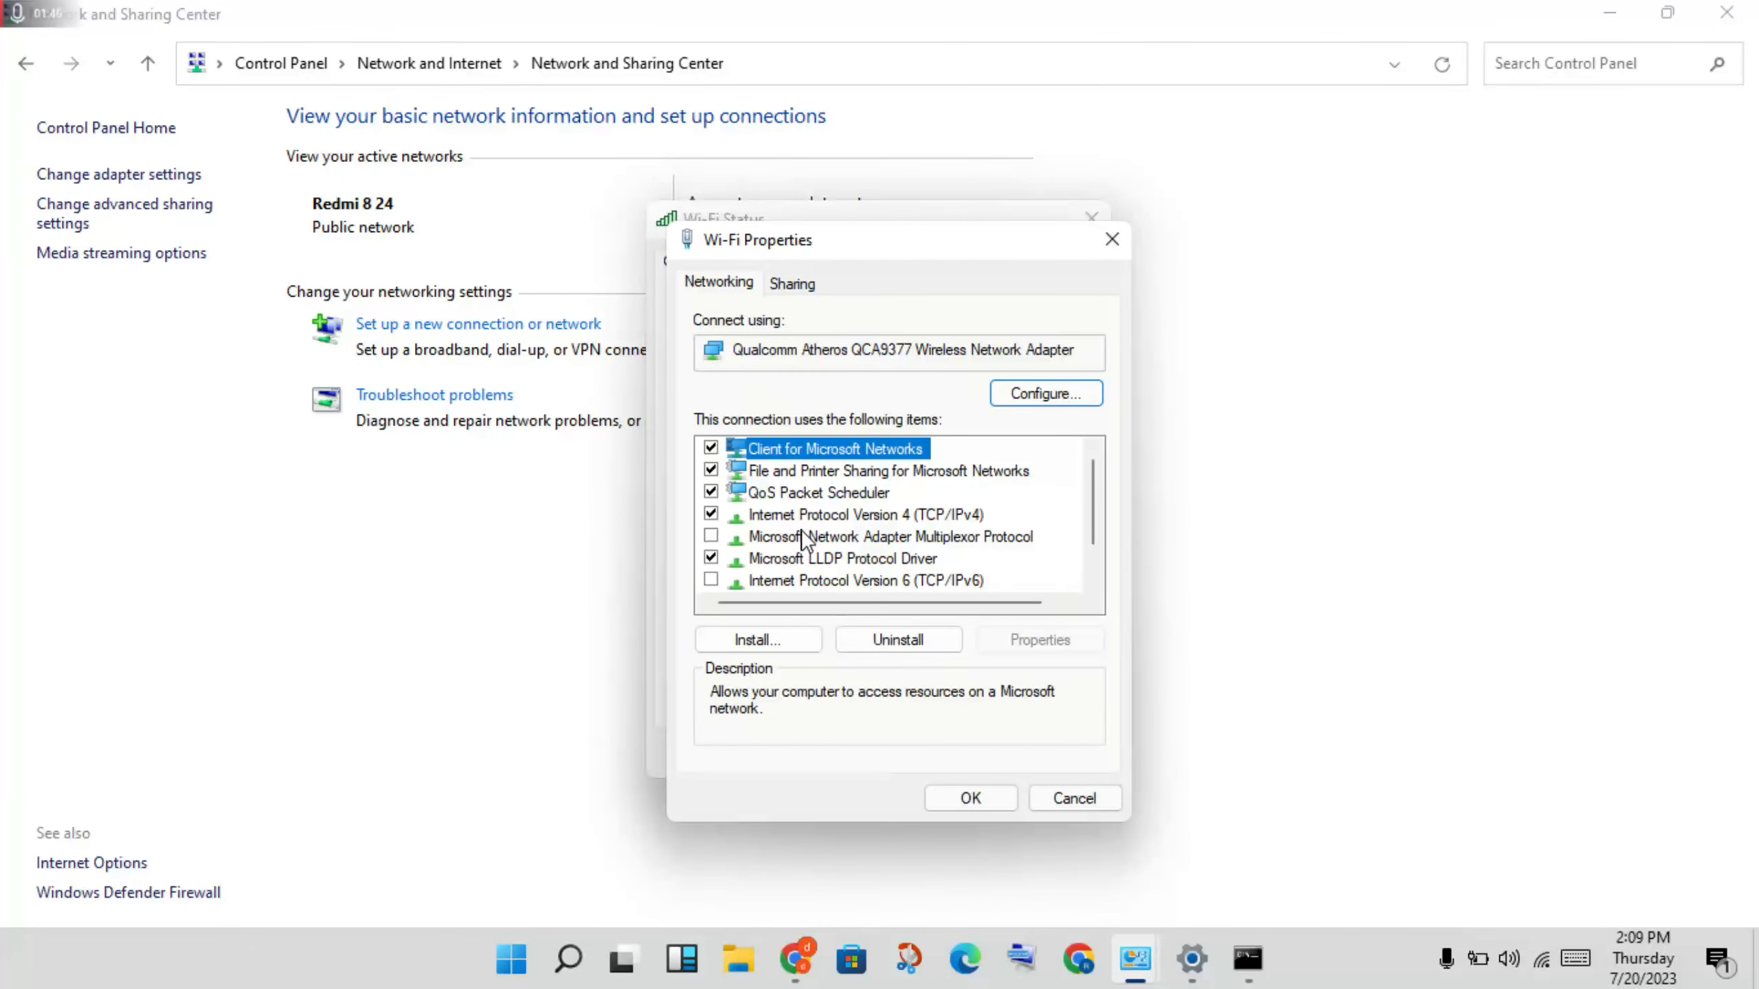
pyautogui.click(863, 514)
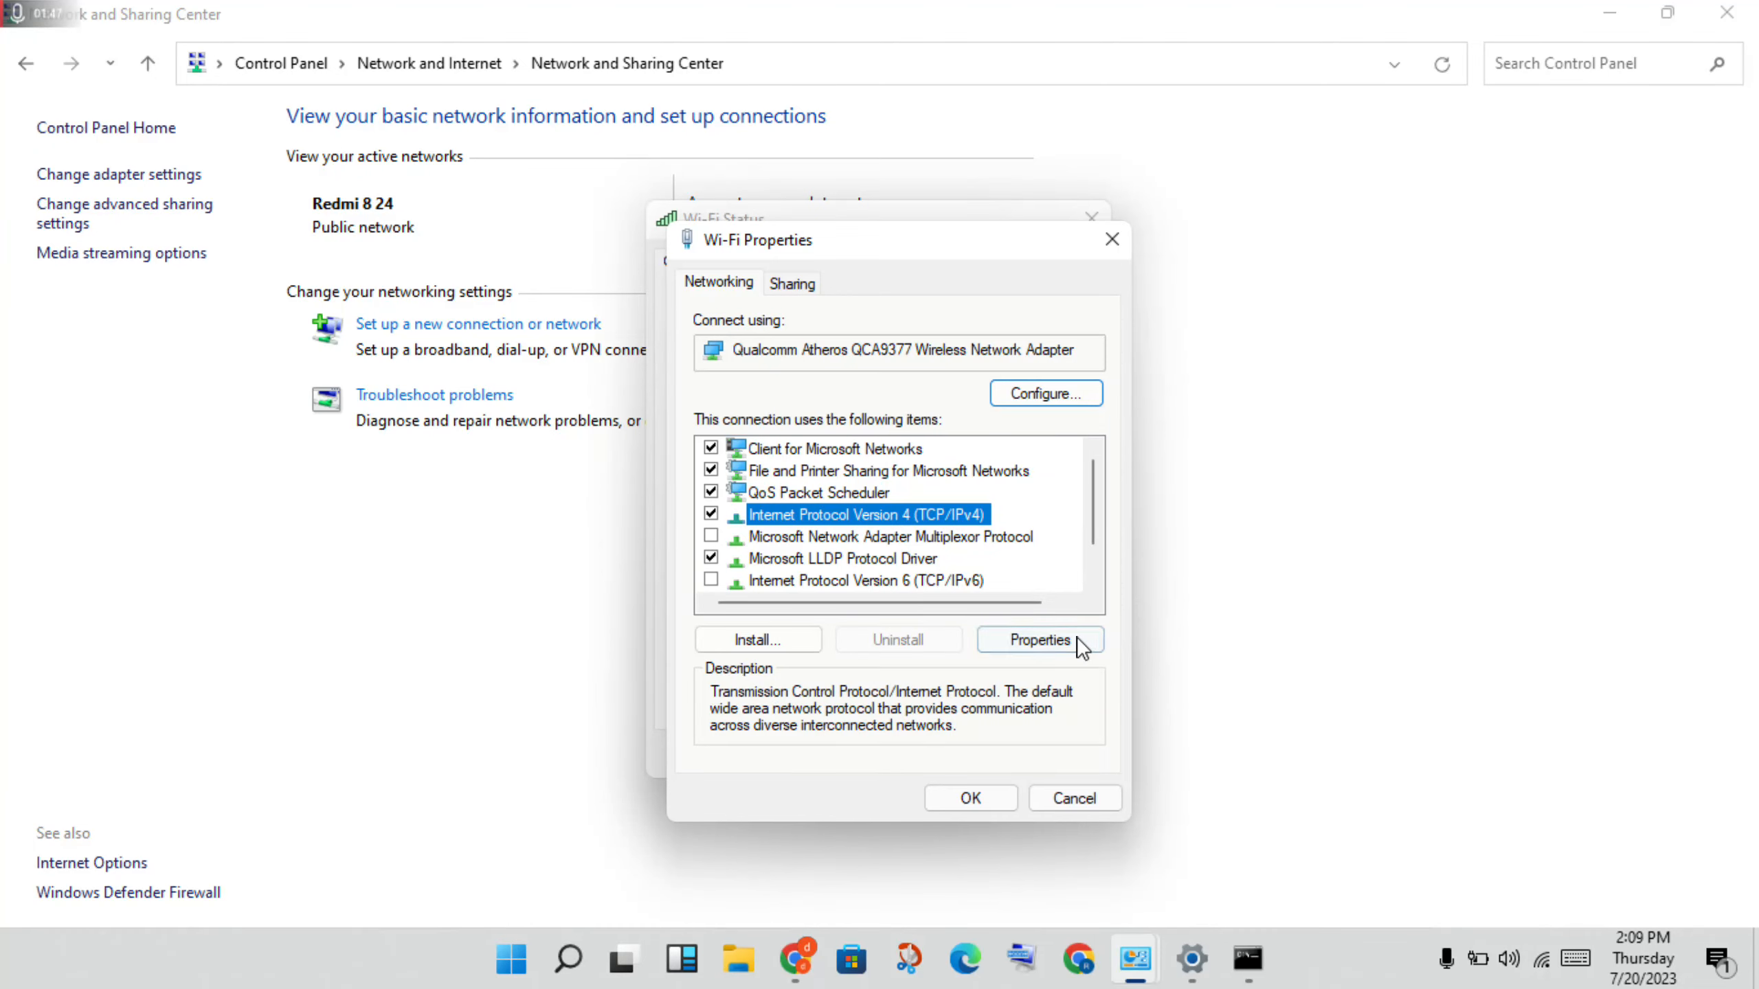
pyautogui.click(1037, 640)
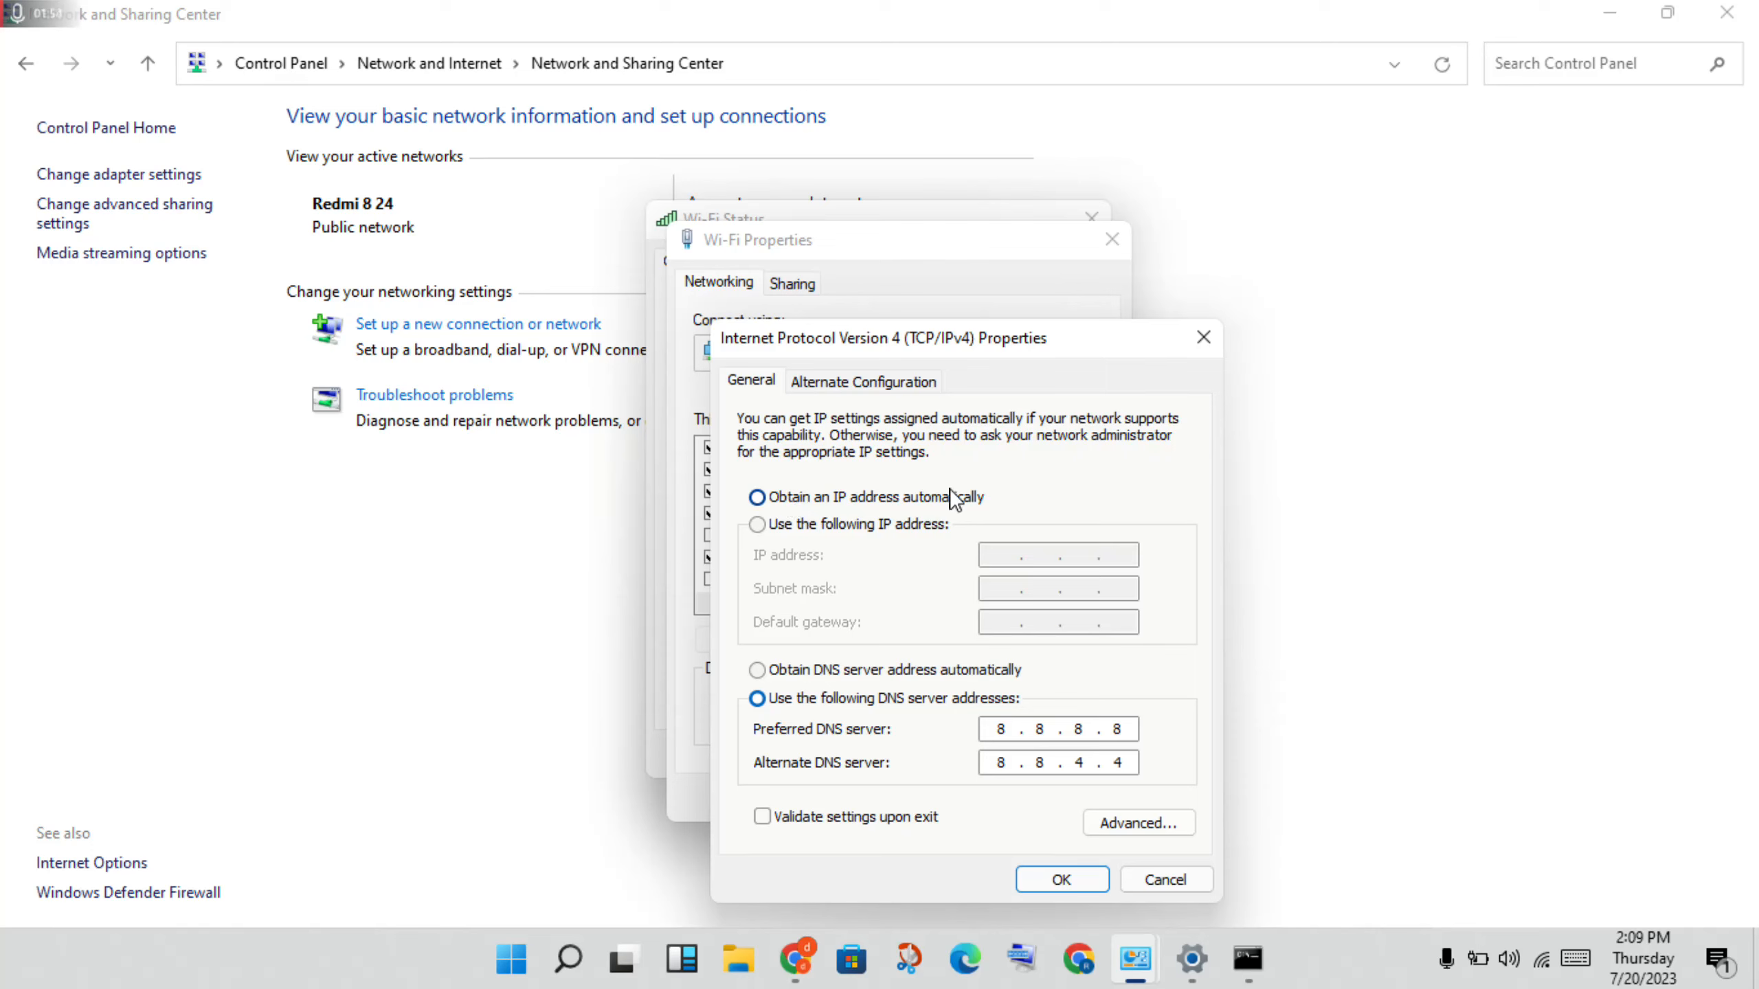
# - Obtain the IP address automatically, keep DNS 8.8.8.8 and 8.8.4.4, and close Wi-Fi Properties
pyautogui.click(756, 497)
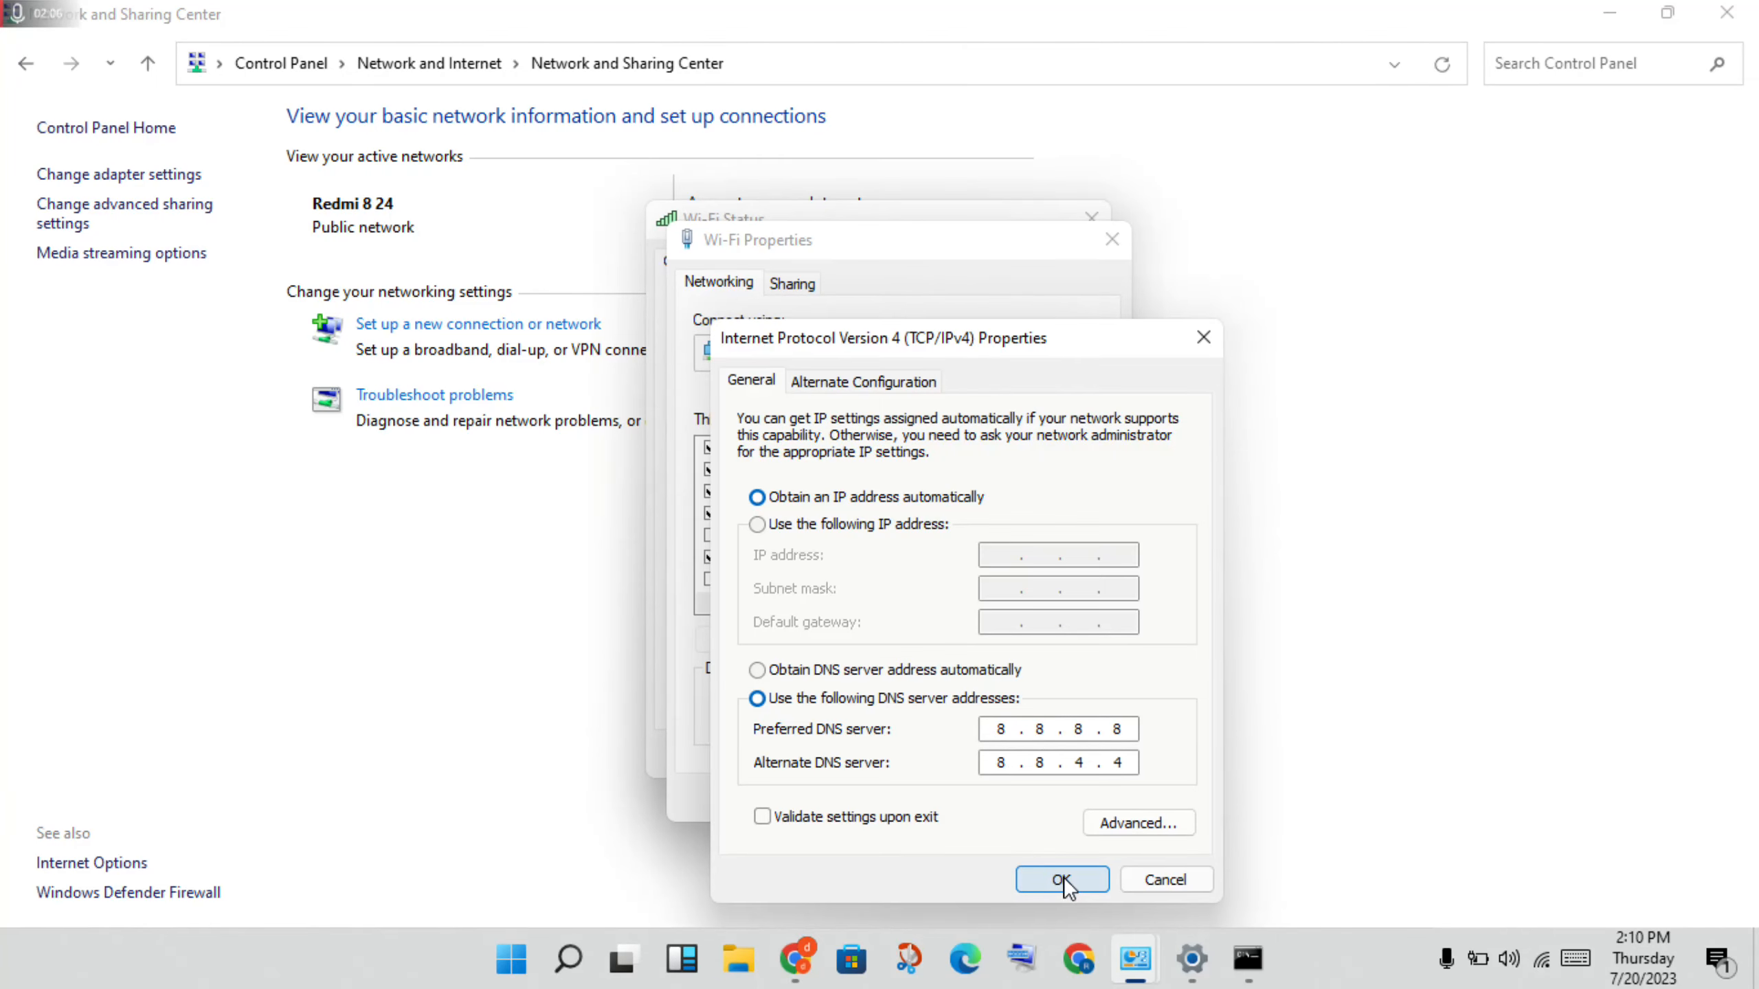
pyautogui.click(1061, 880)
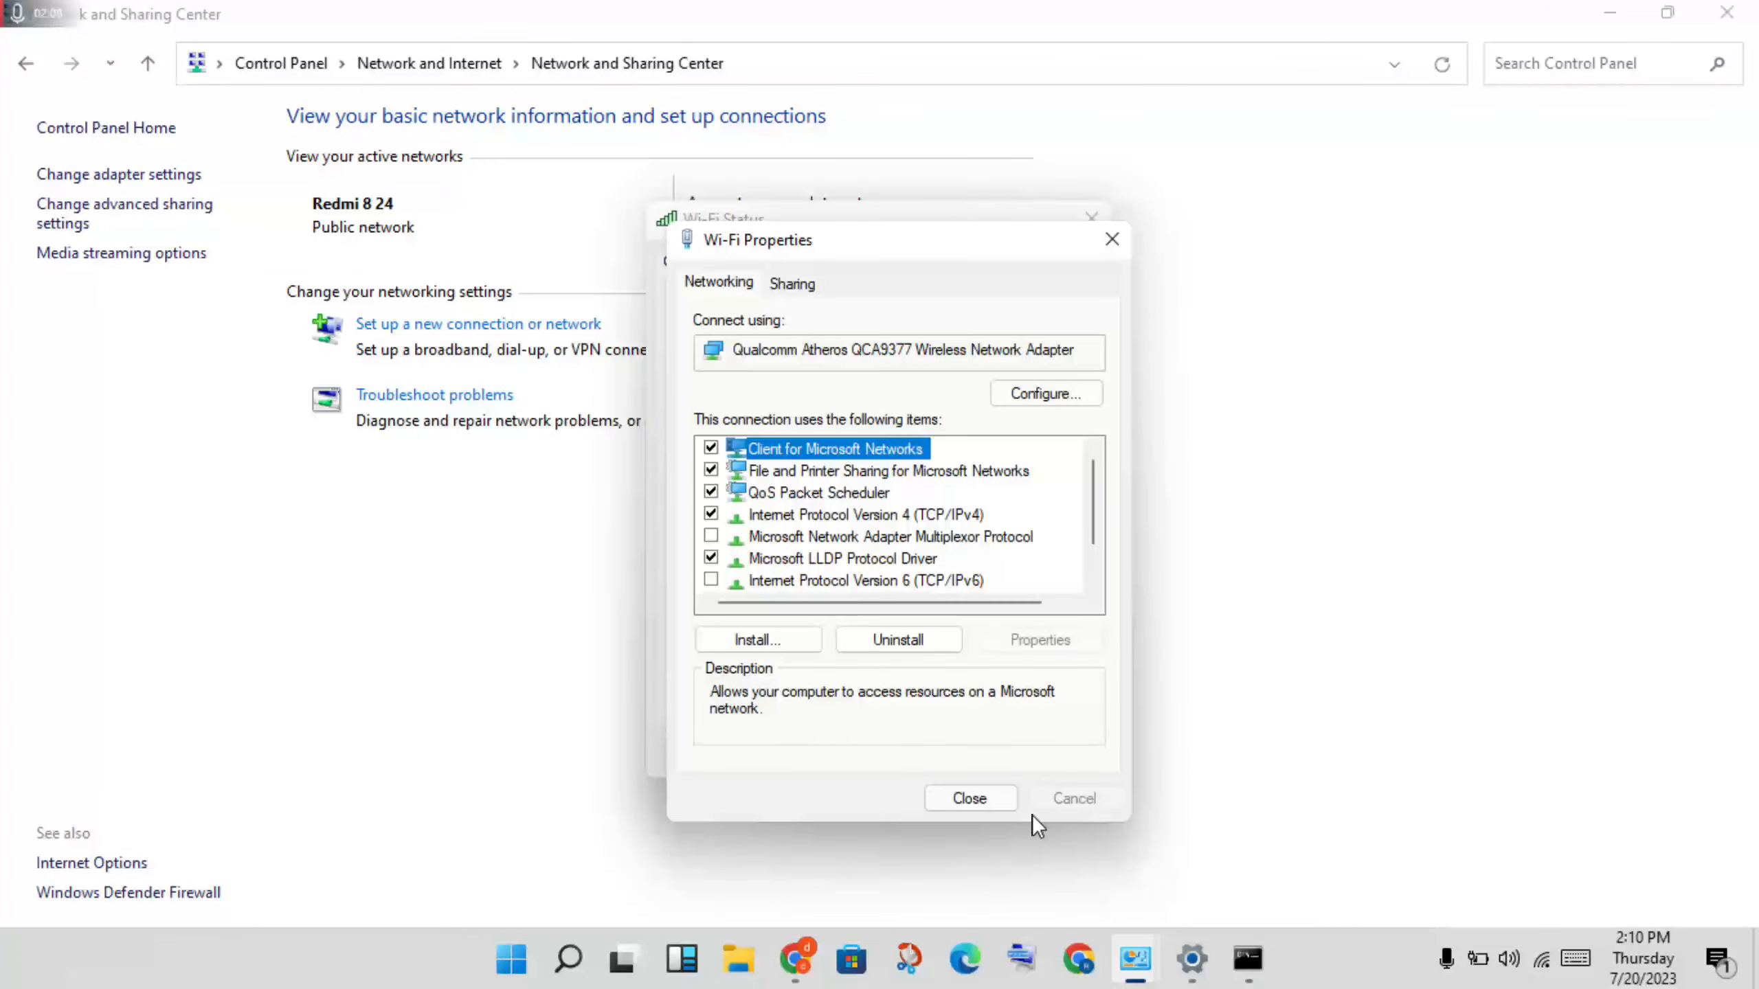
pyautogui.click(969, 798)
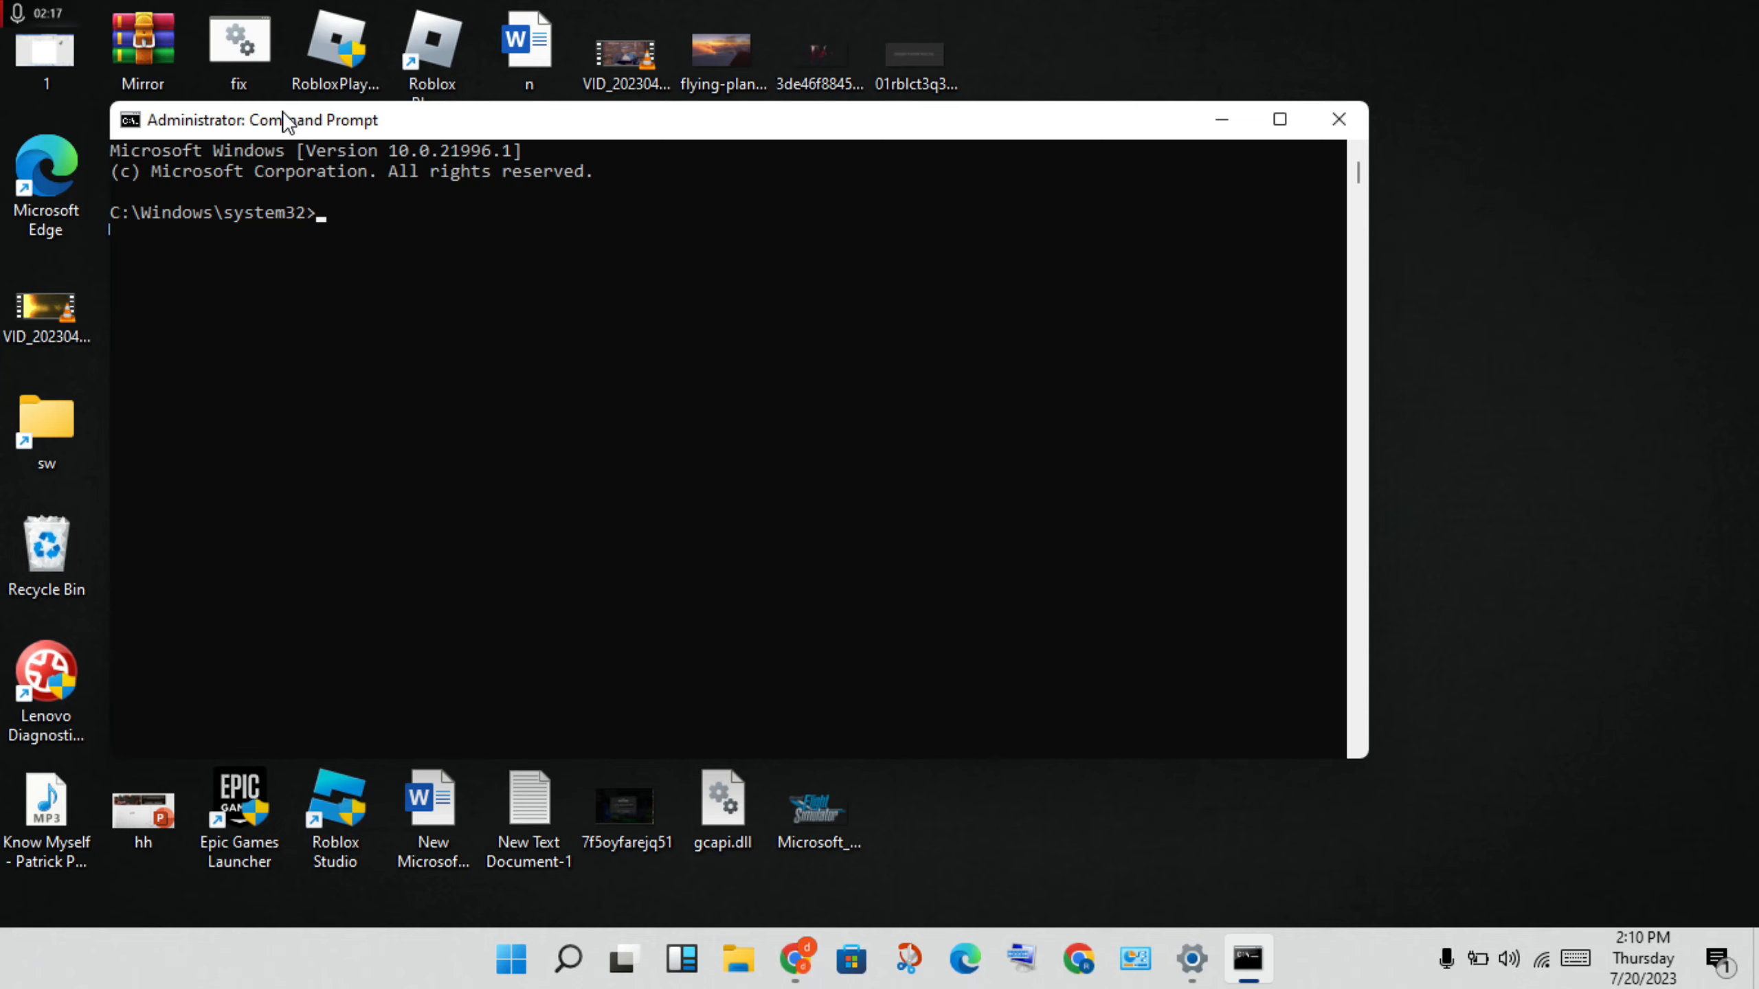
# - Run ipconfig /flushdns and netsh winsock reset, then exit Command Prompt
pyautogui.write('ipconfig /flushdns')
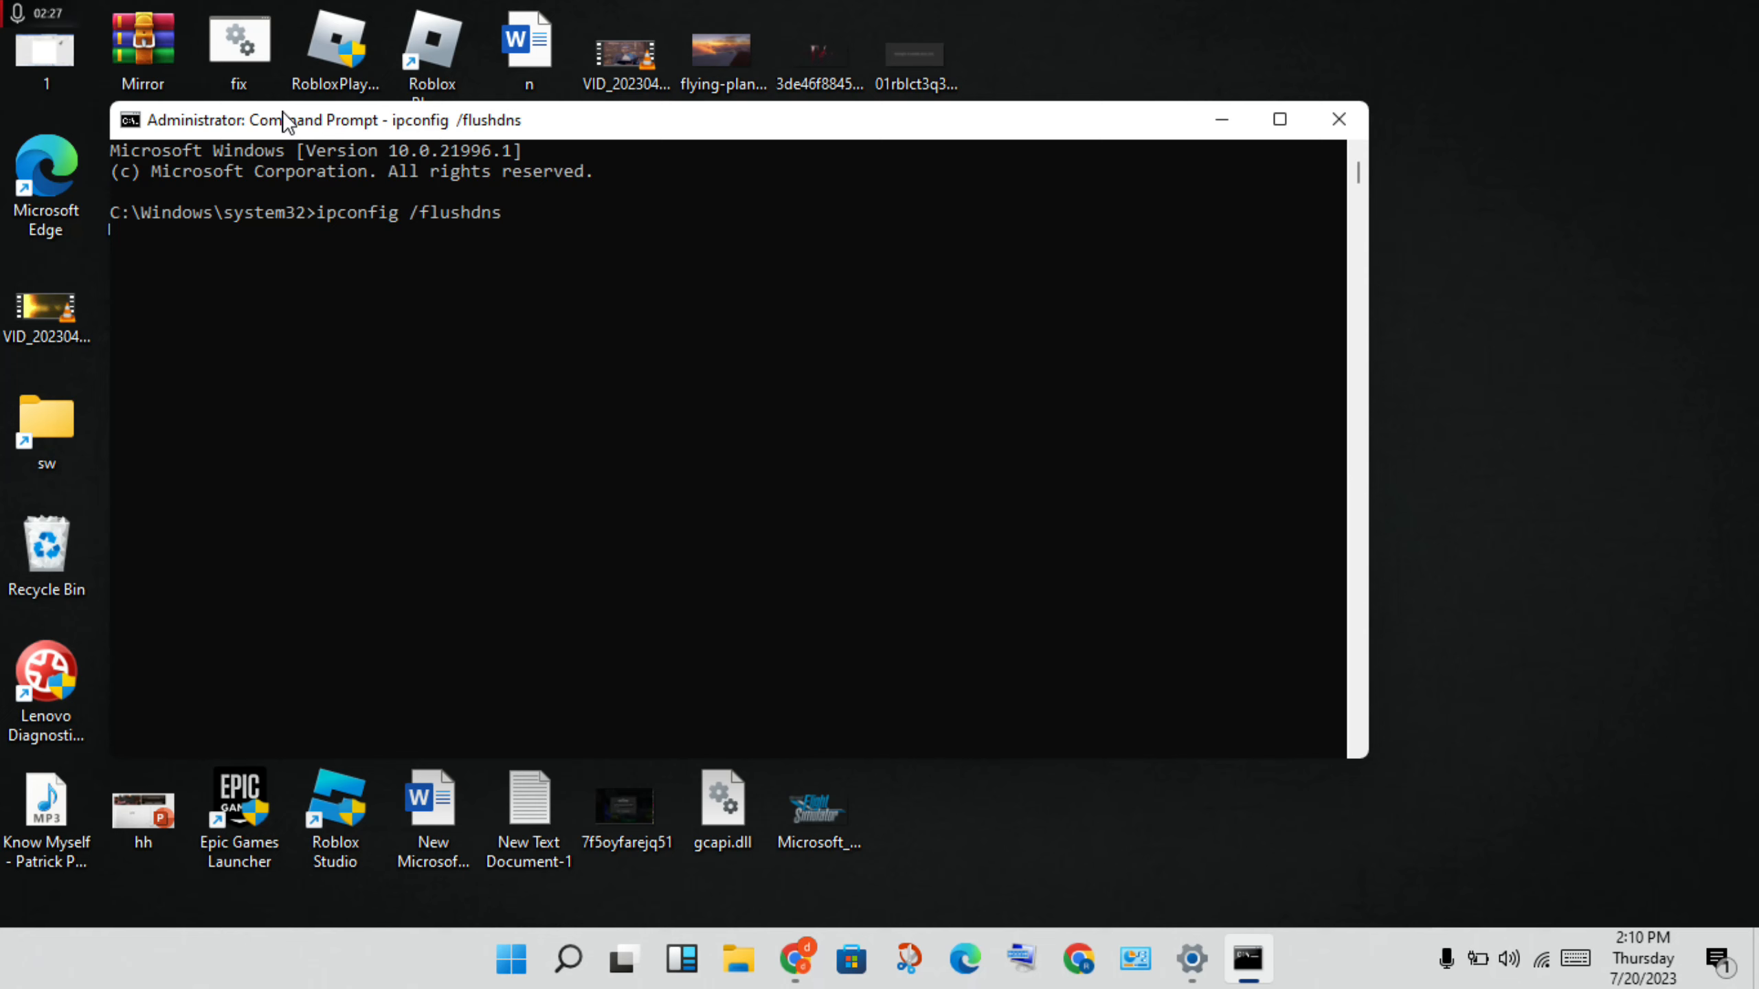
pyautogui.press('Enter')
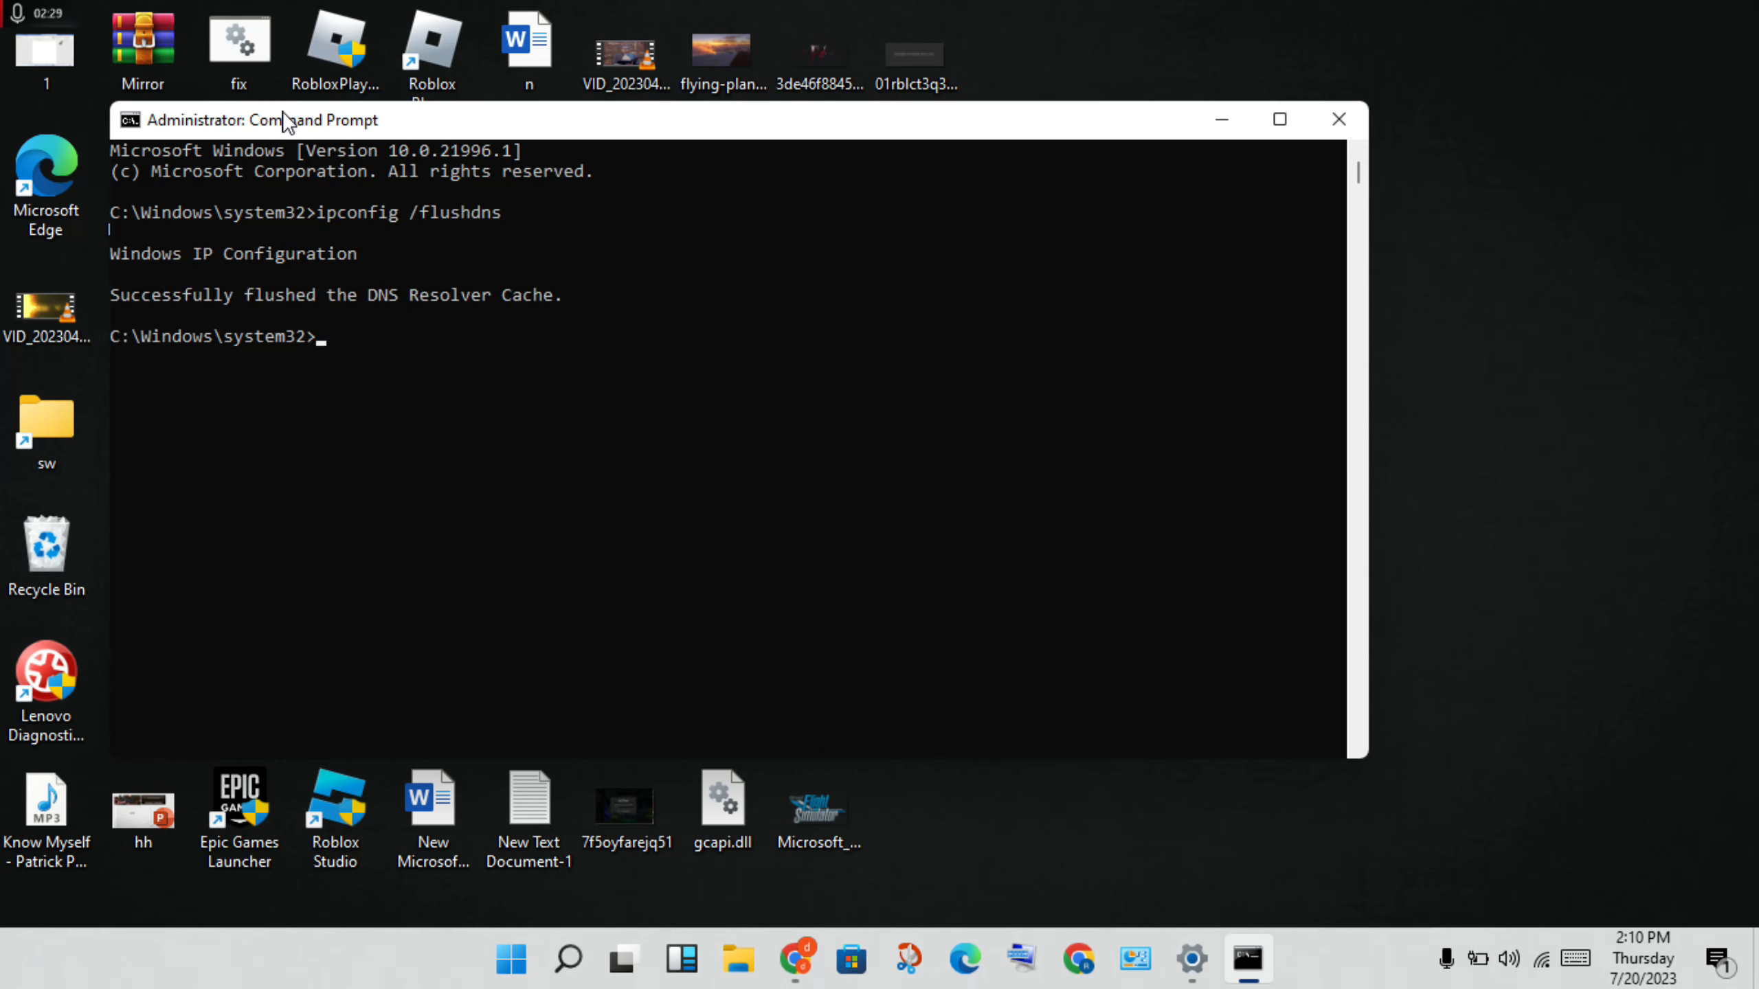
pyautogui.write('netsh winsock reset')
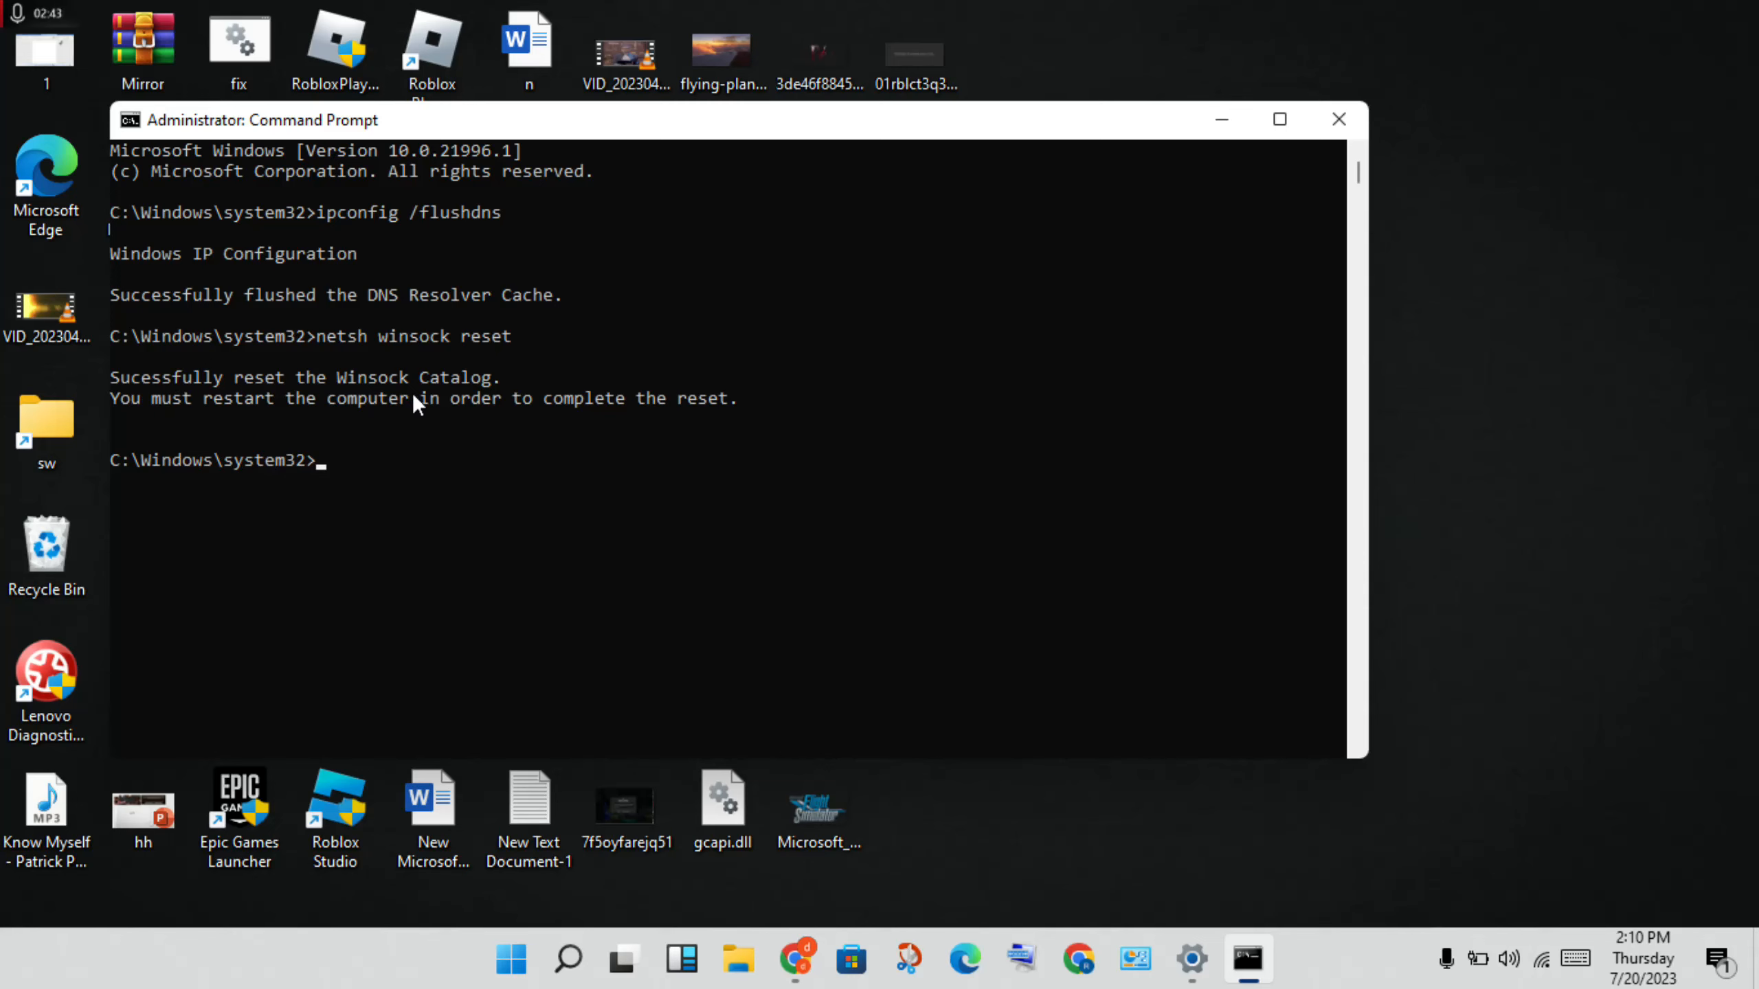
pyautogui.moveTo(189, 410)
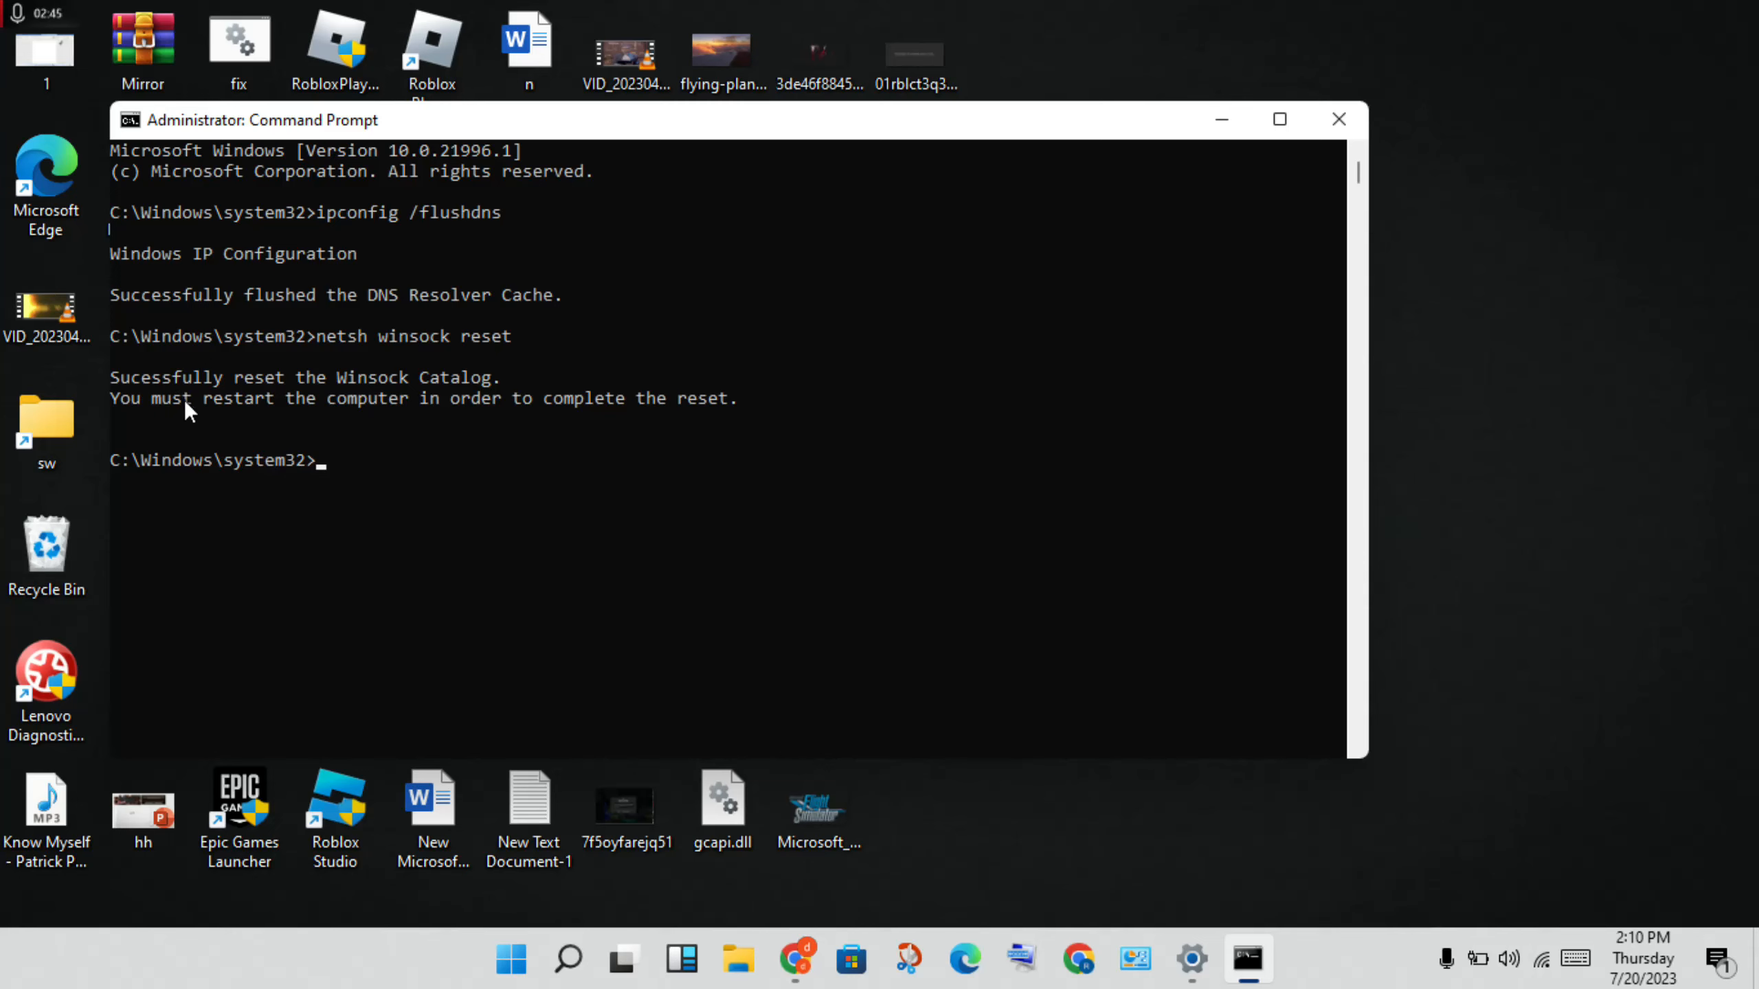
pyautogui.moveTo(663, 420)
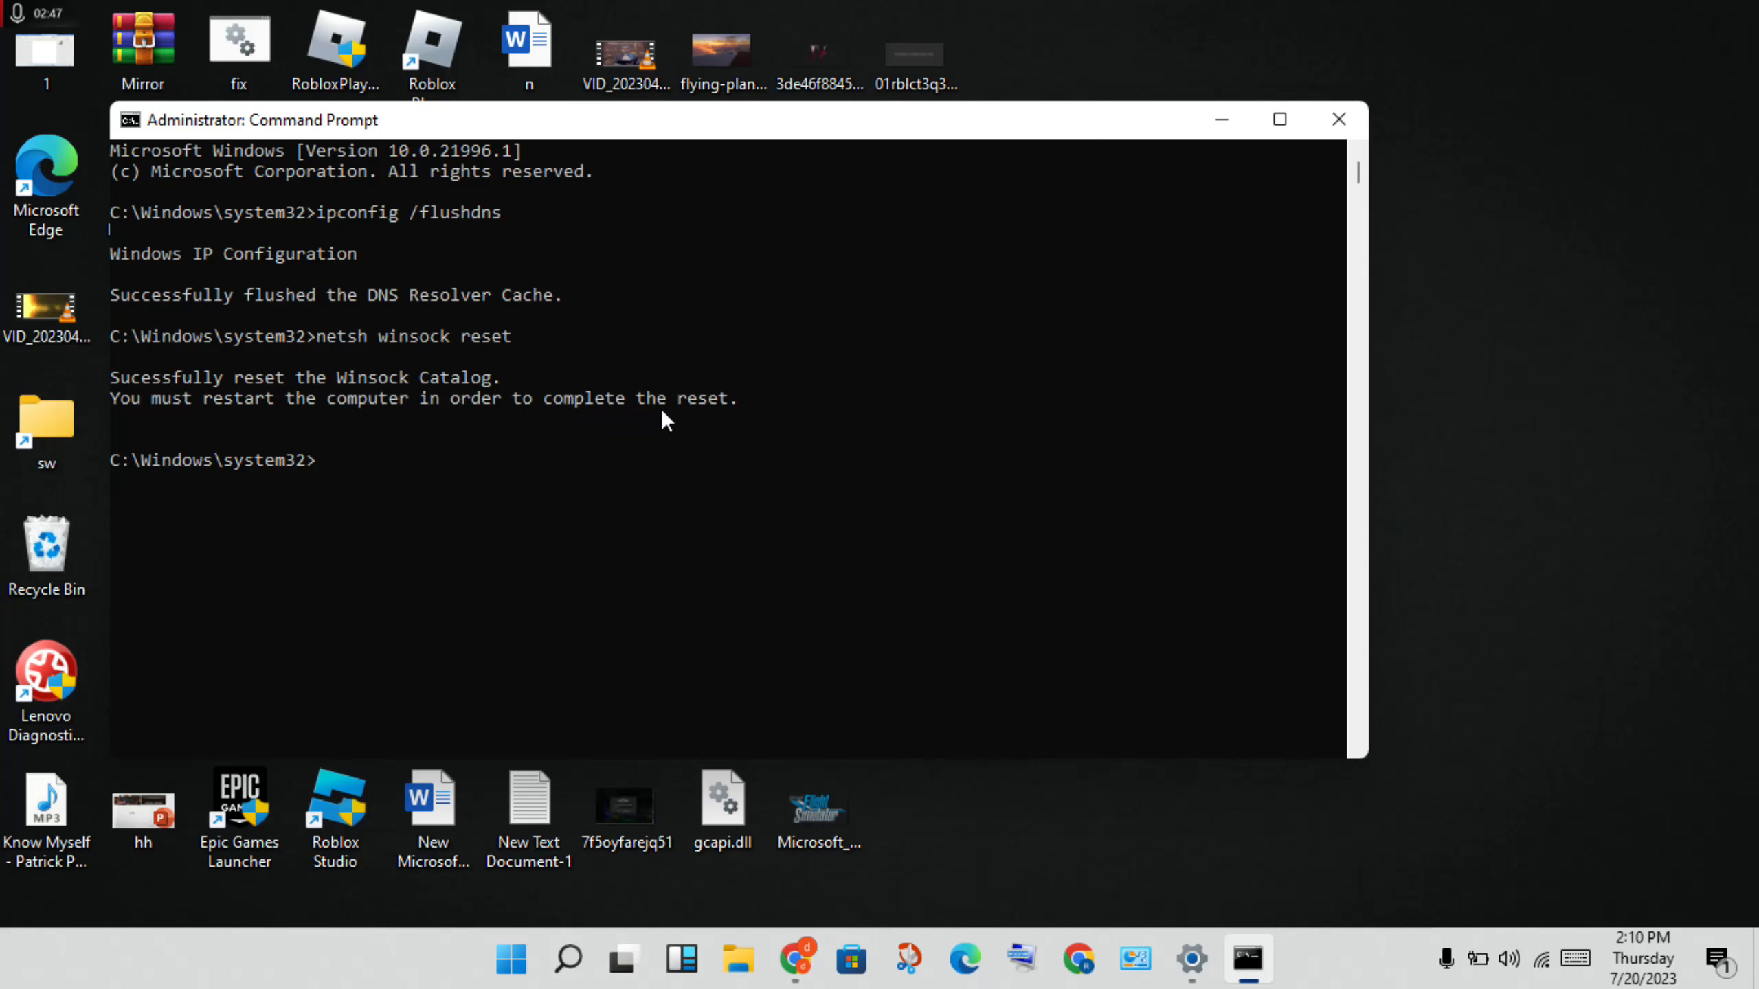
pyautogui.moveTo(657, 363)
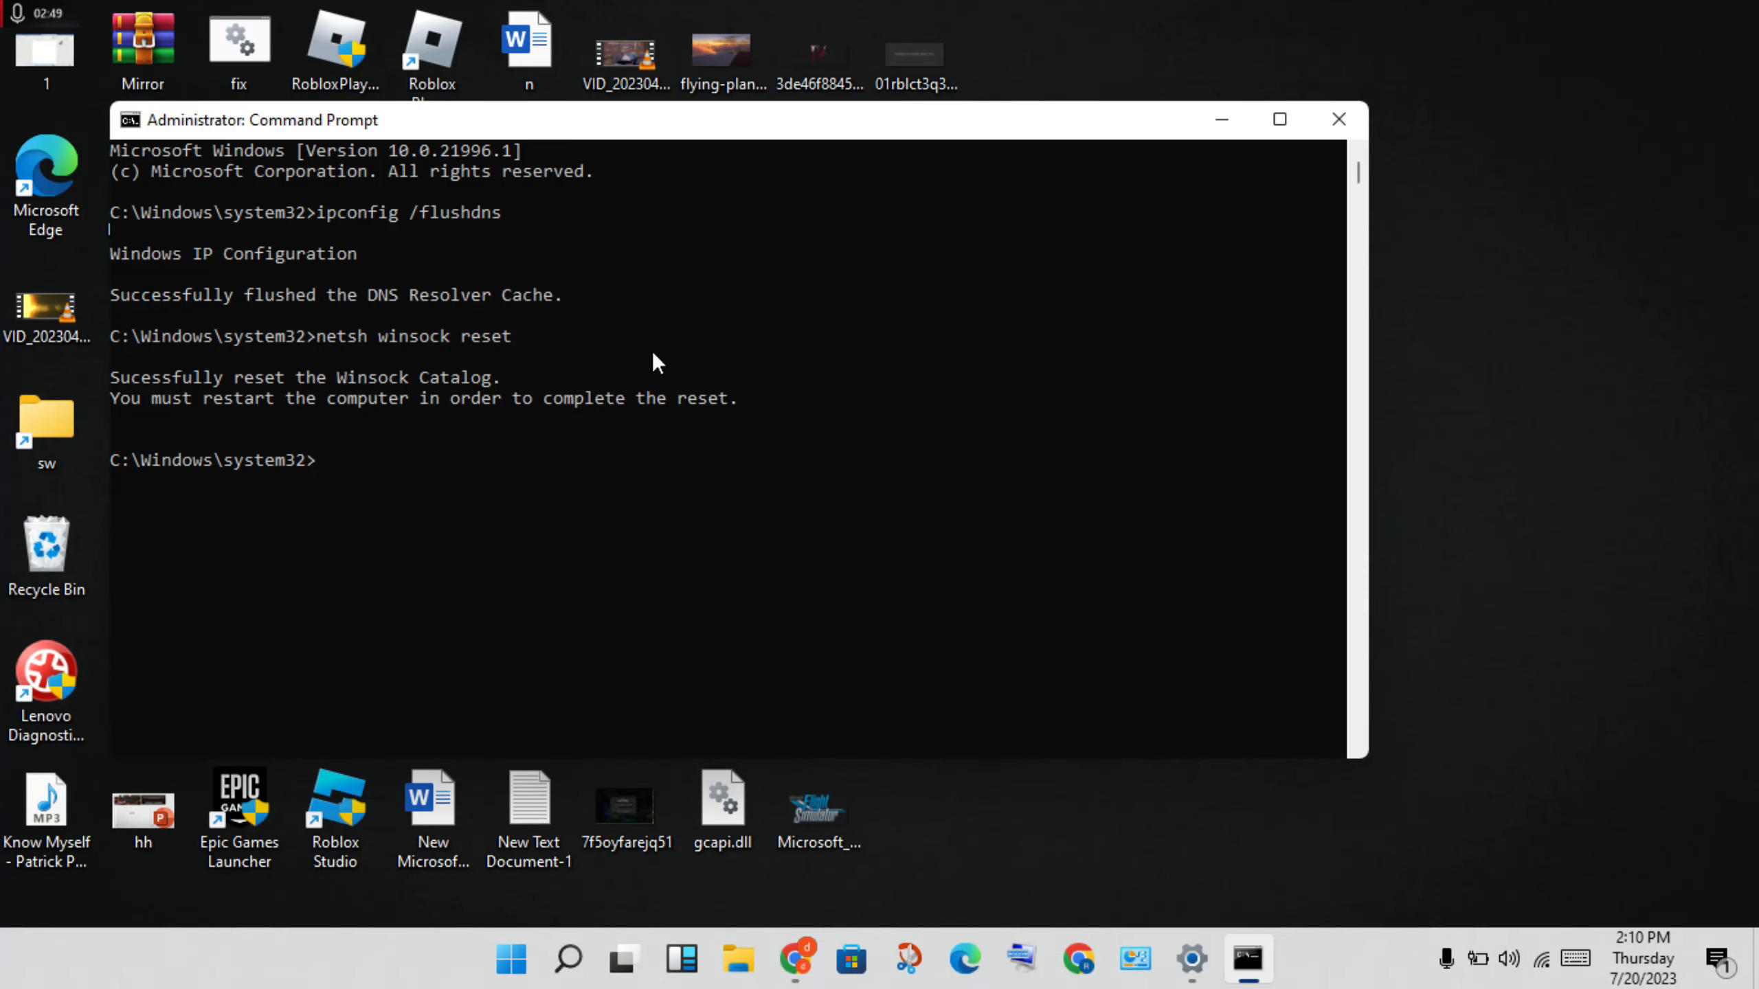
pyautogui.write('exit')
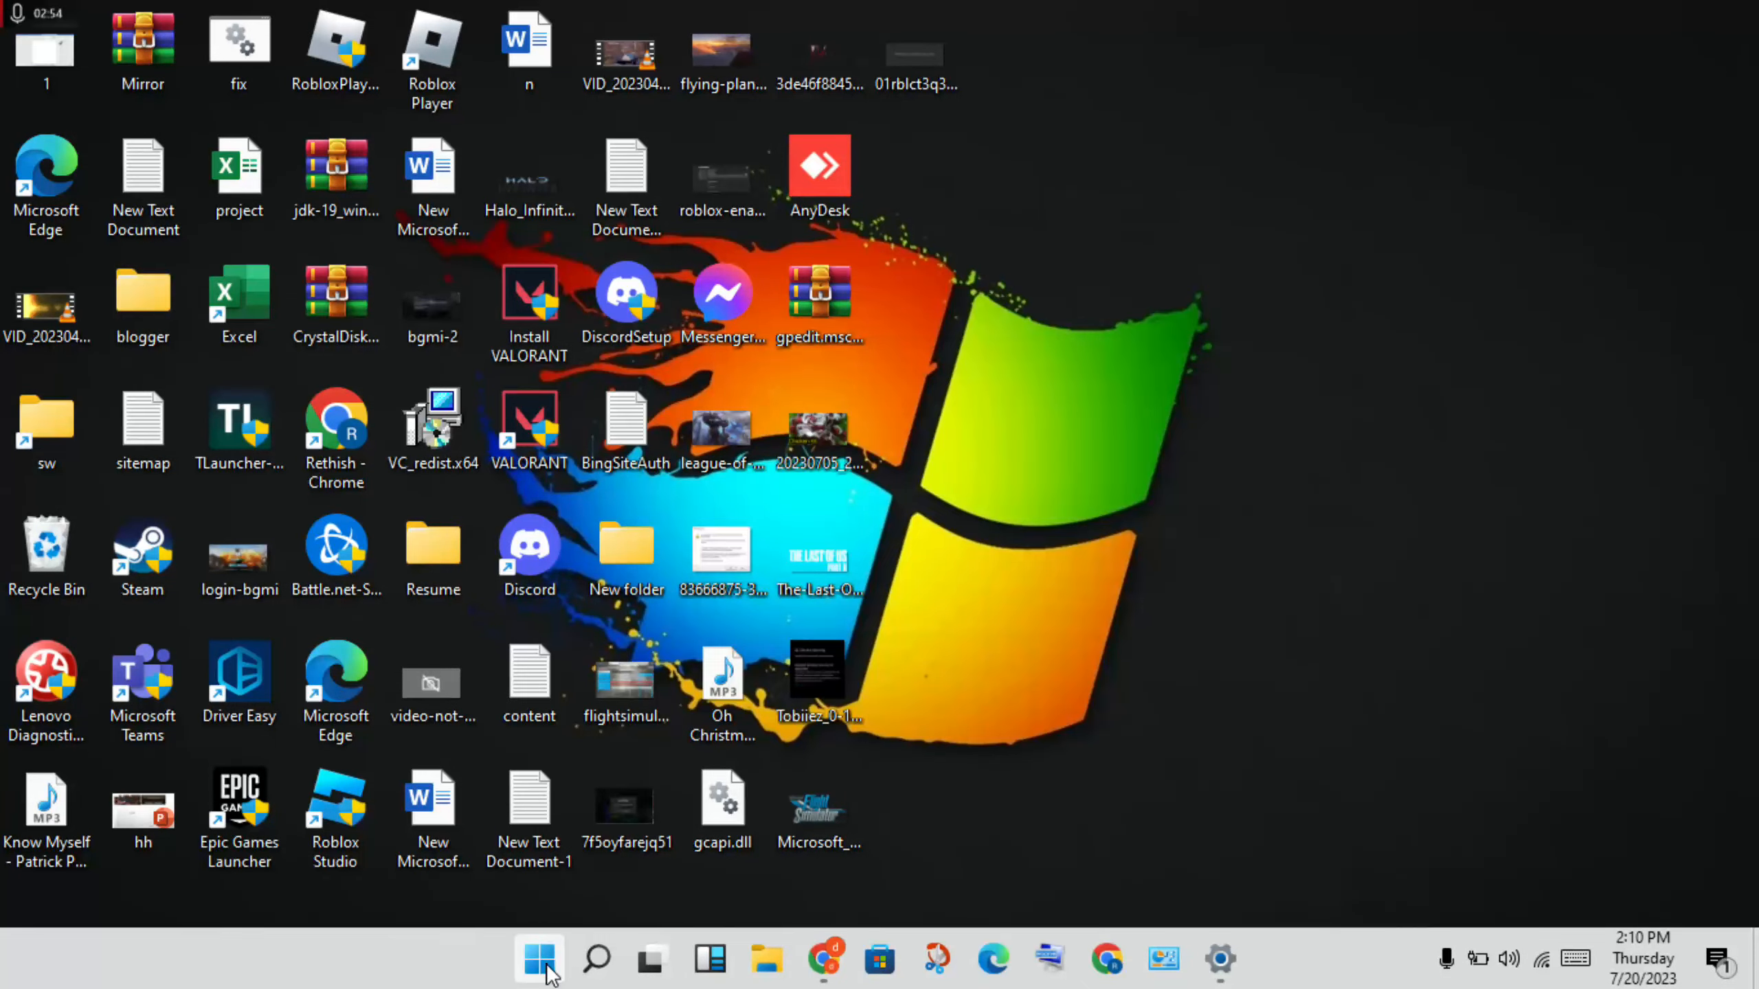
pyautogui.click(537, 959)
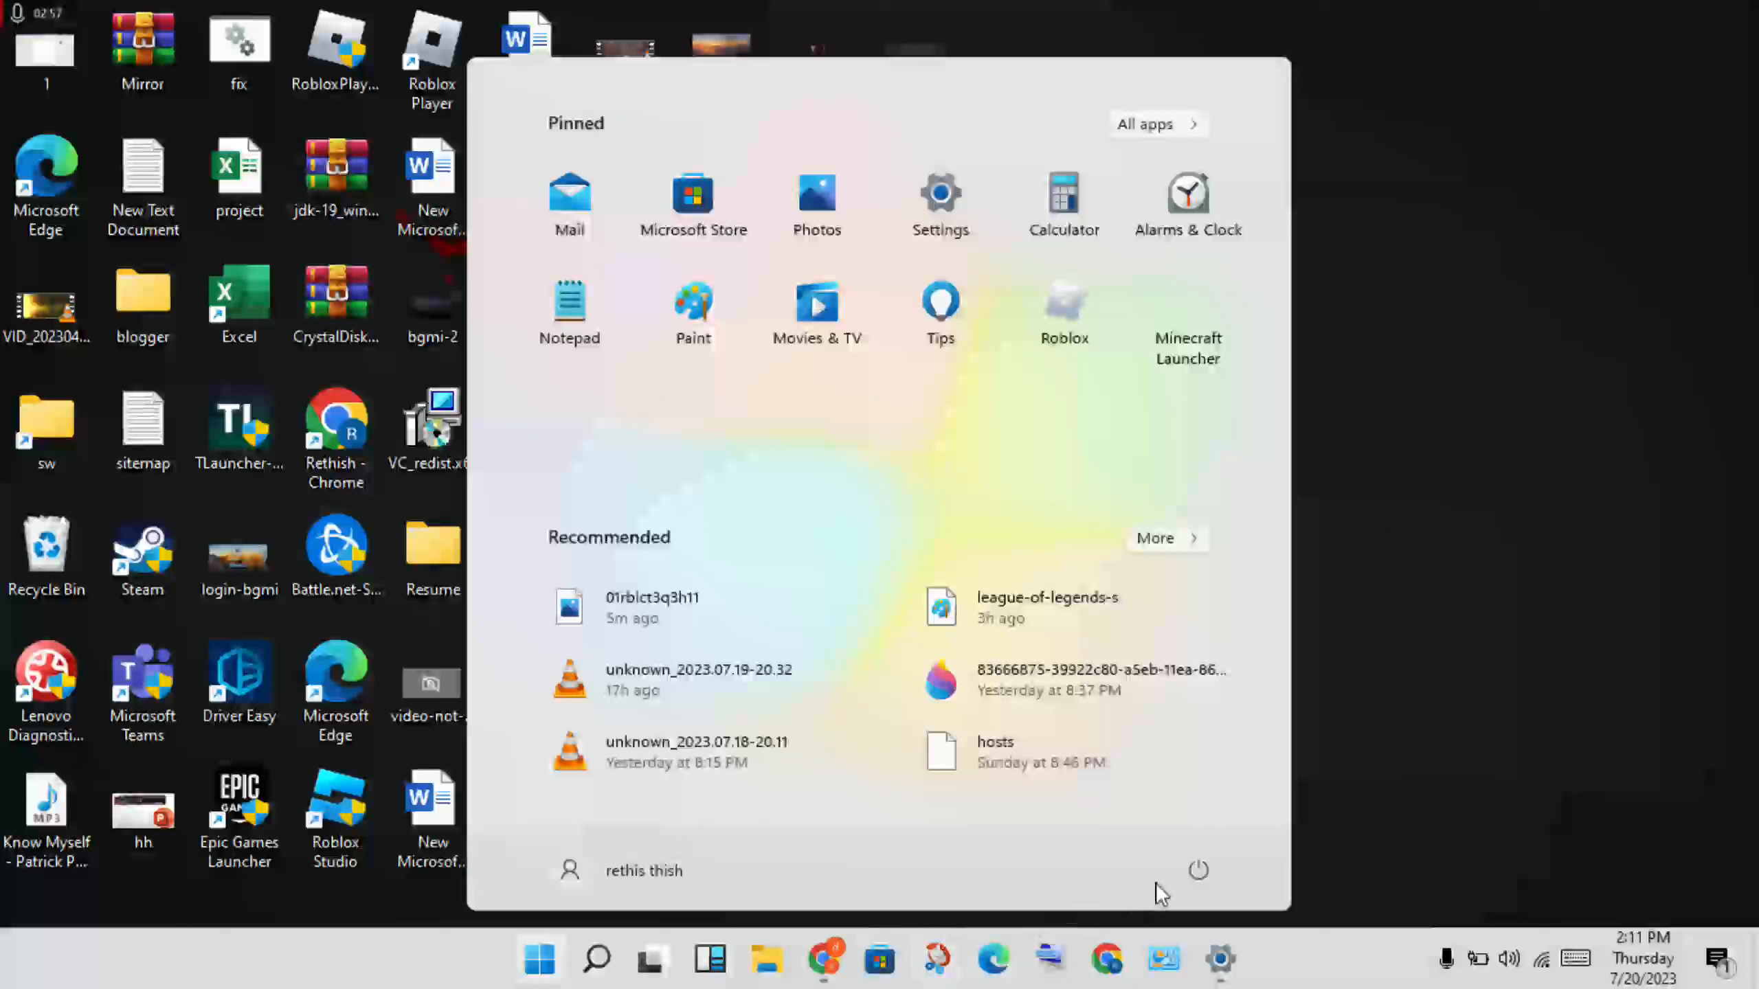
pyautogui.click(1198, 871)
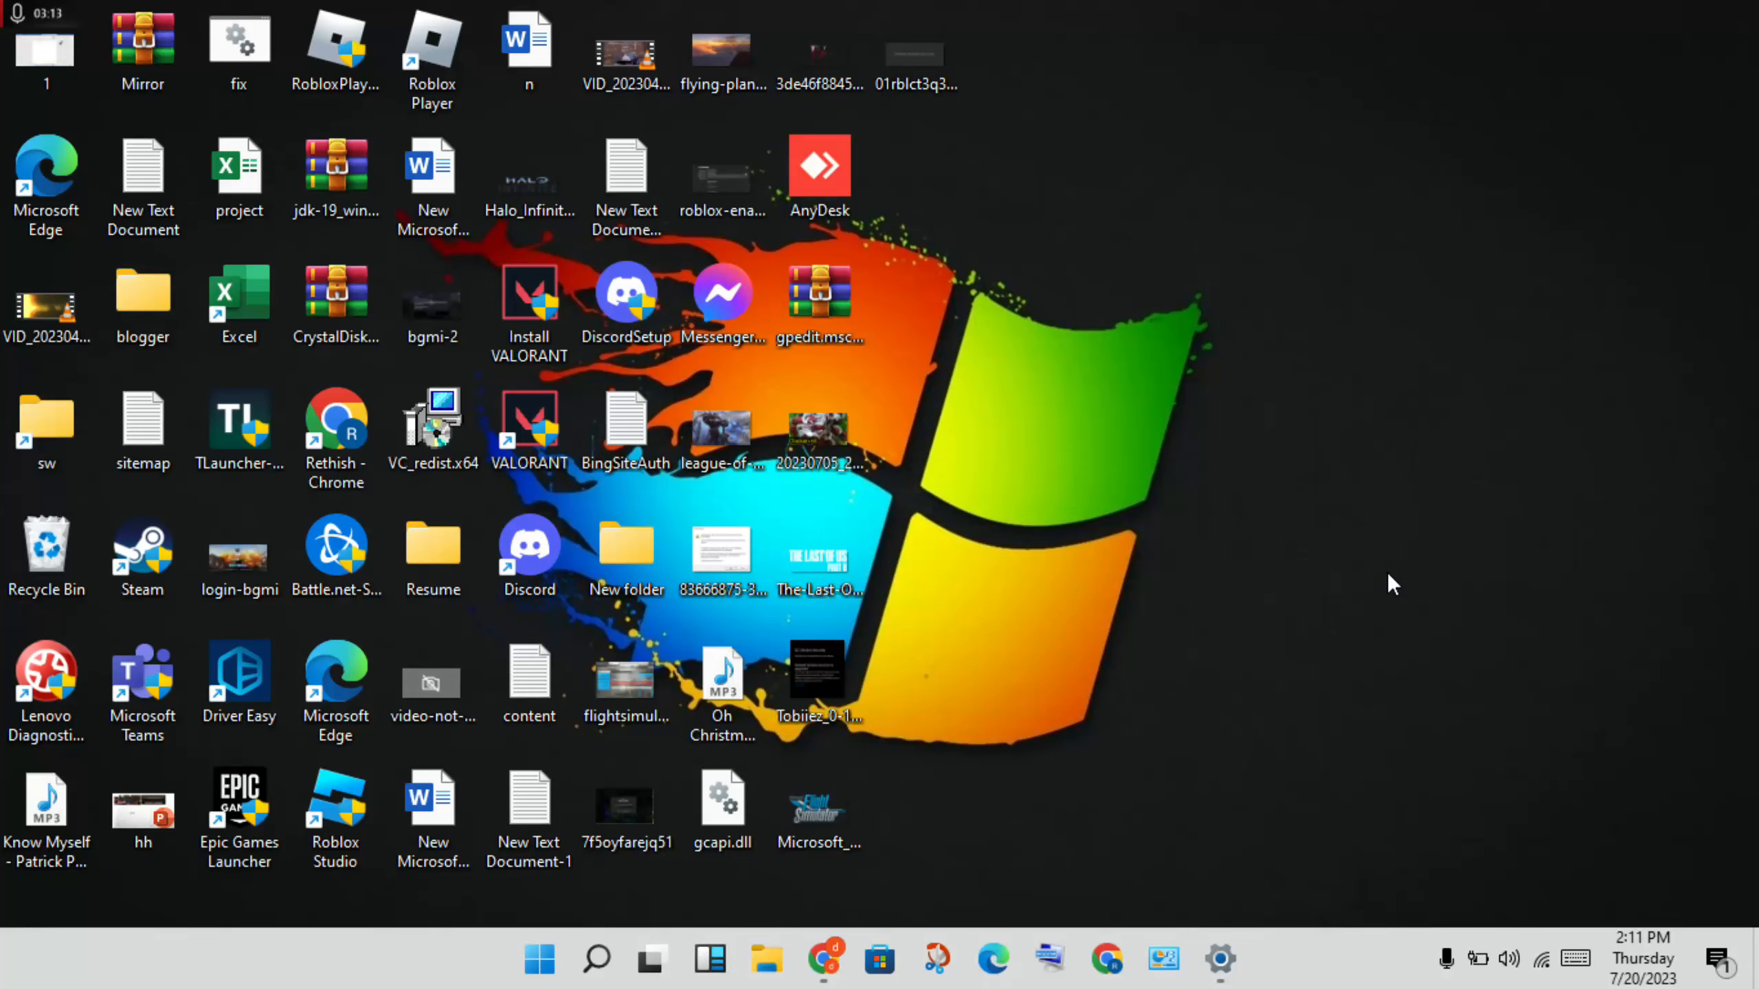
pyautogui.moveTo(1287, 599)
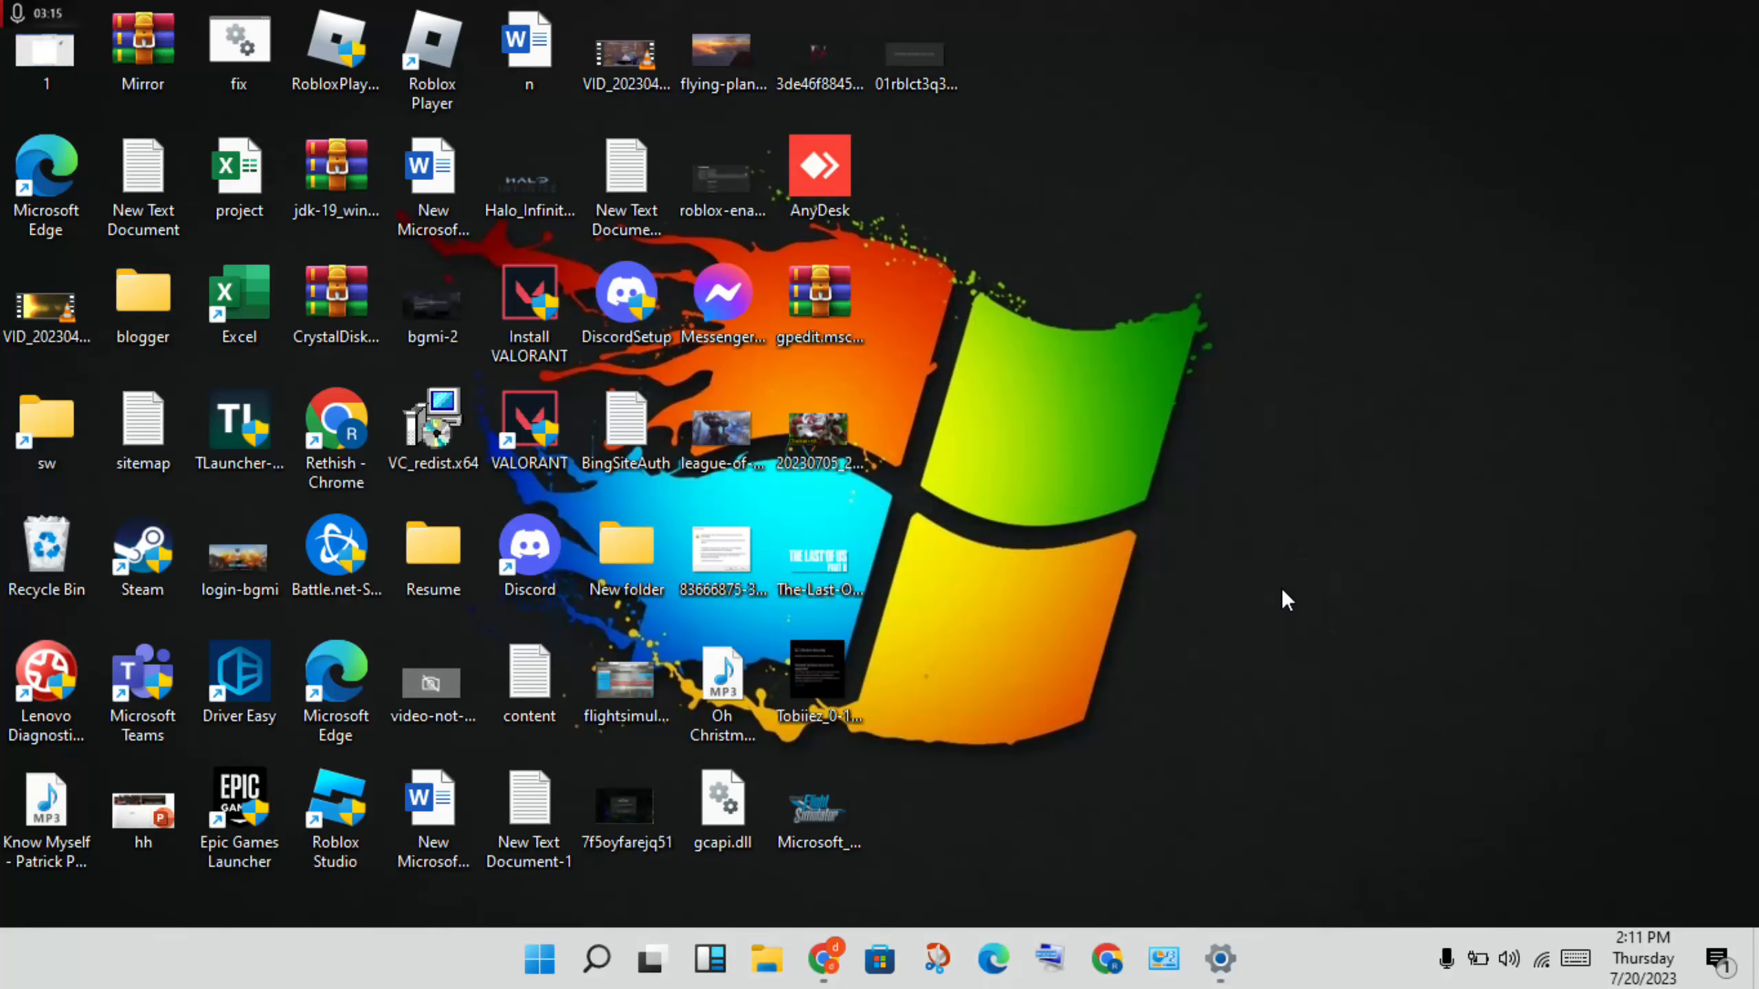
pyautogui.moveTo(1234, 562)
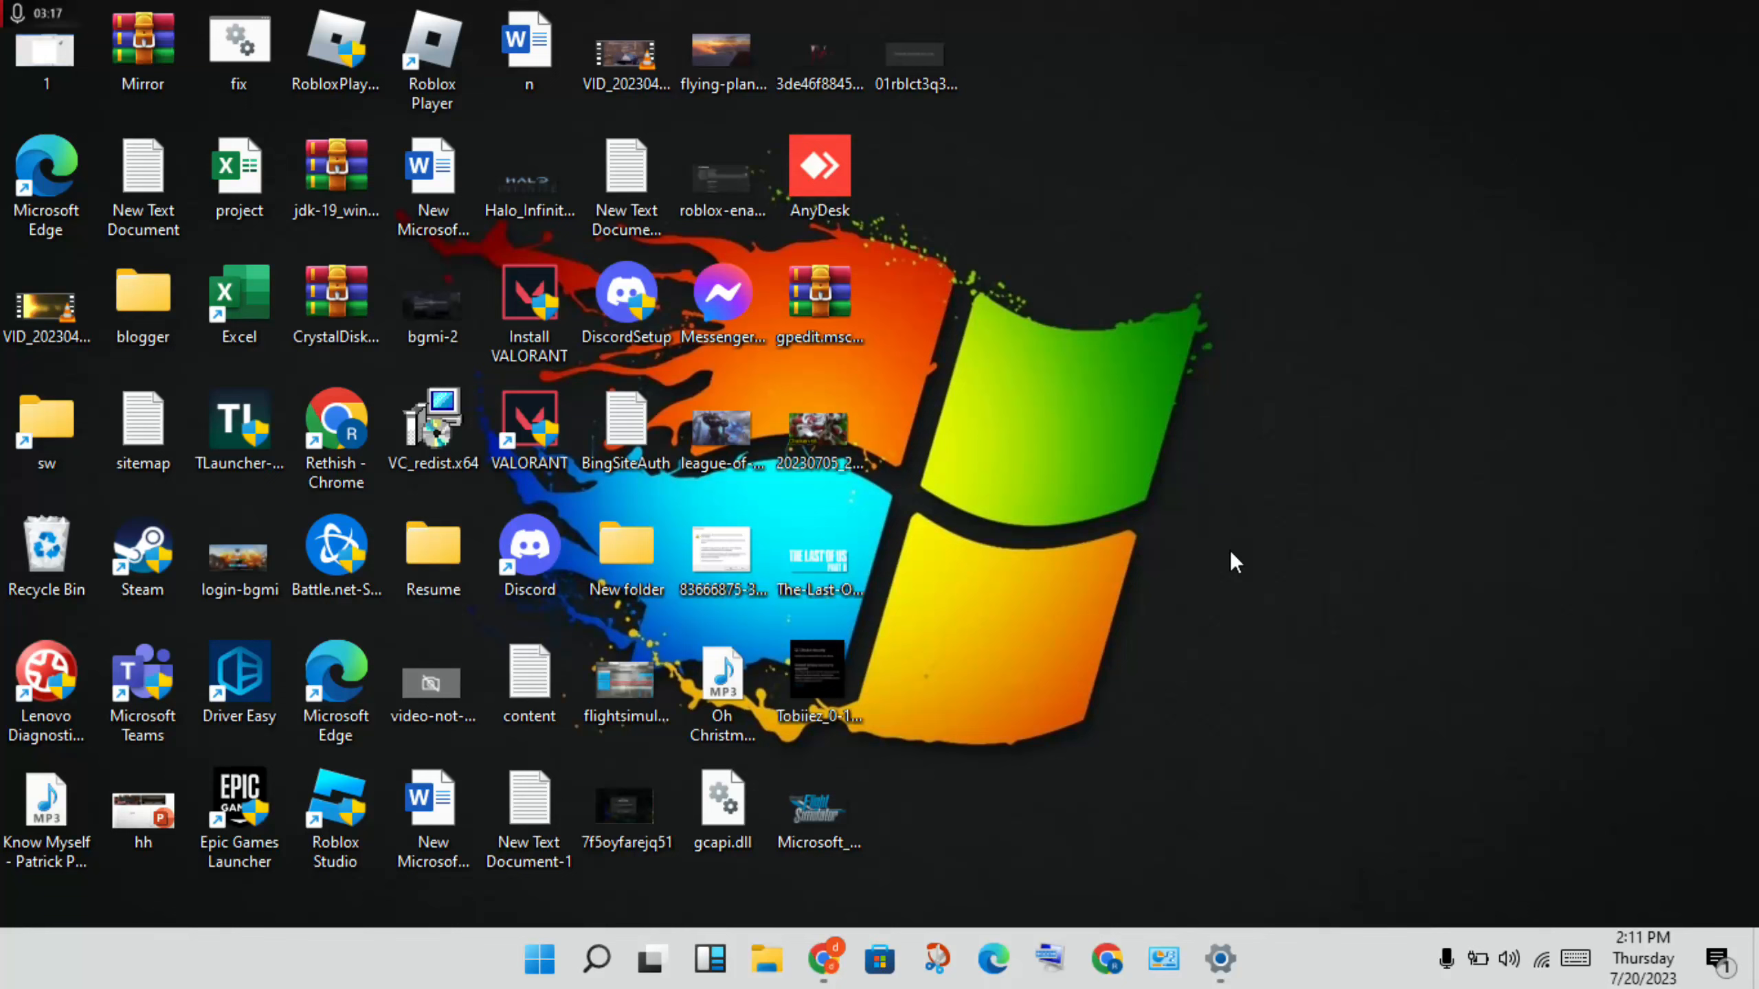
# - Scroll the Settings app list down to Roblox and open its Advanced options
pyautogui.click(1220, 960)
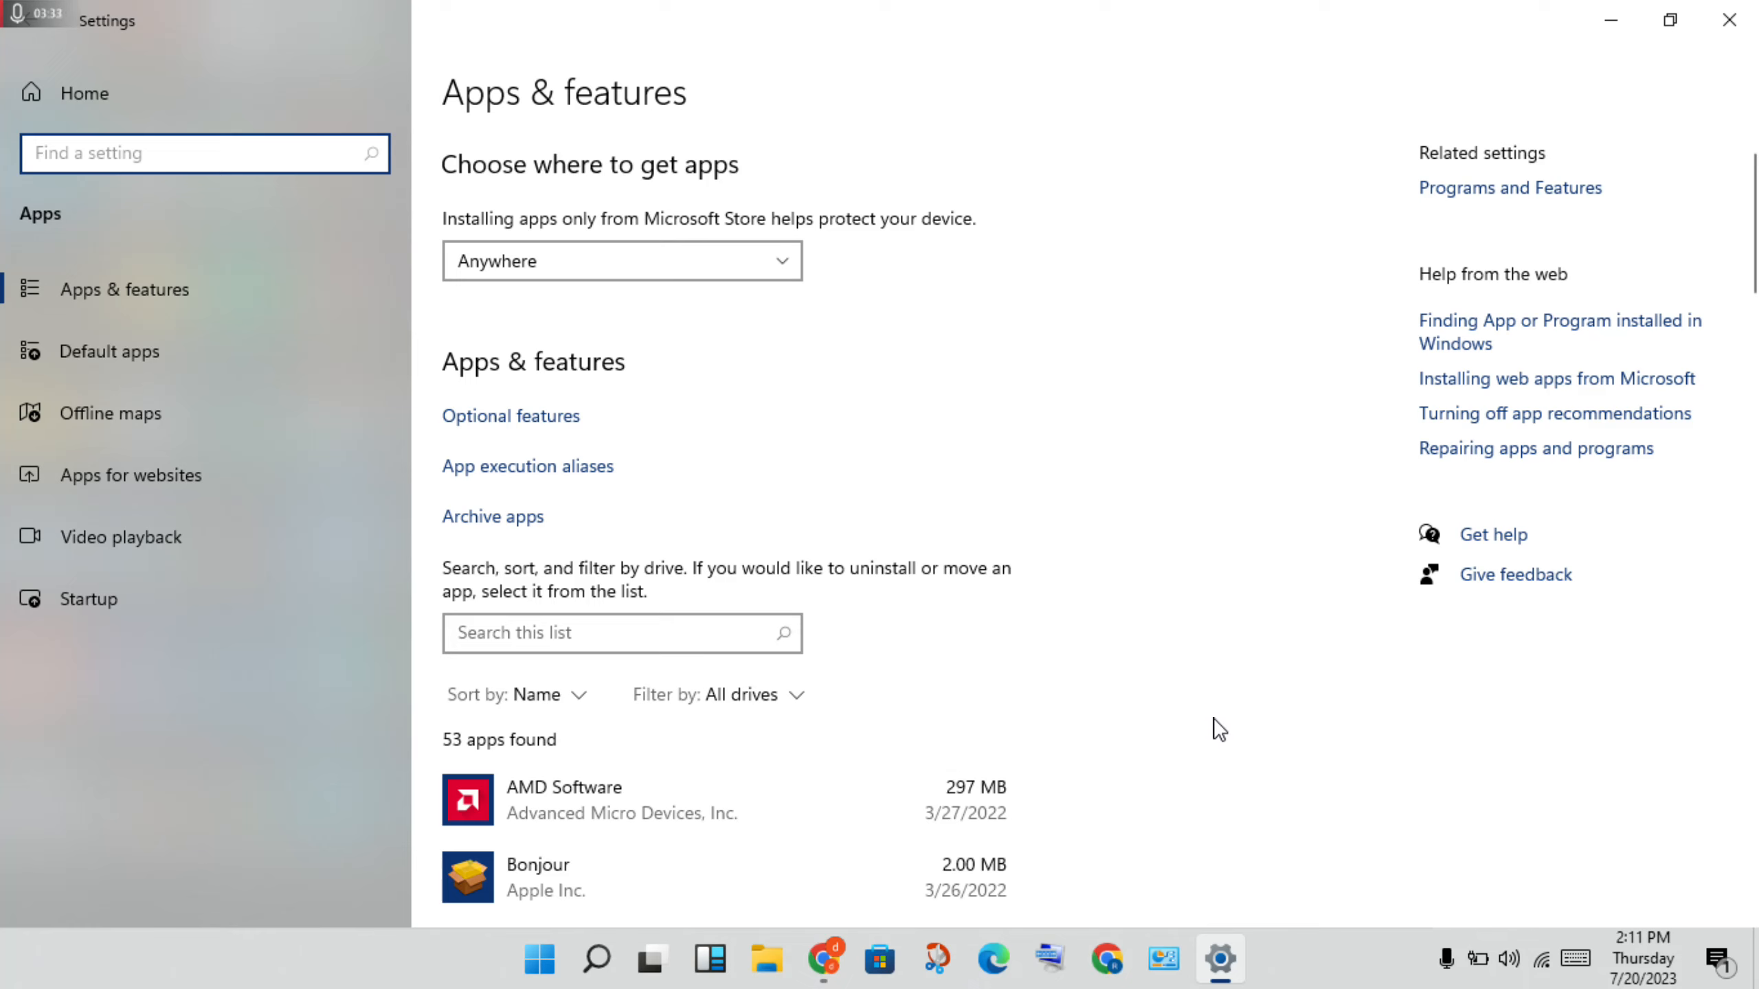
pyautogui.moveTo(805, 776)
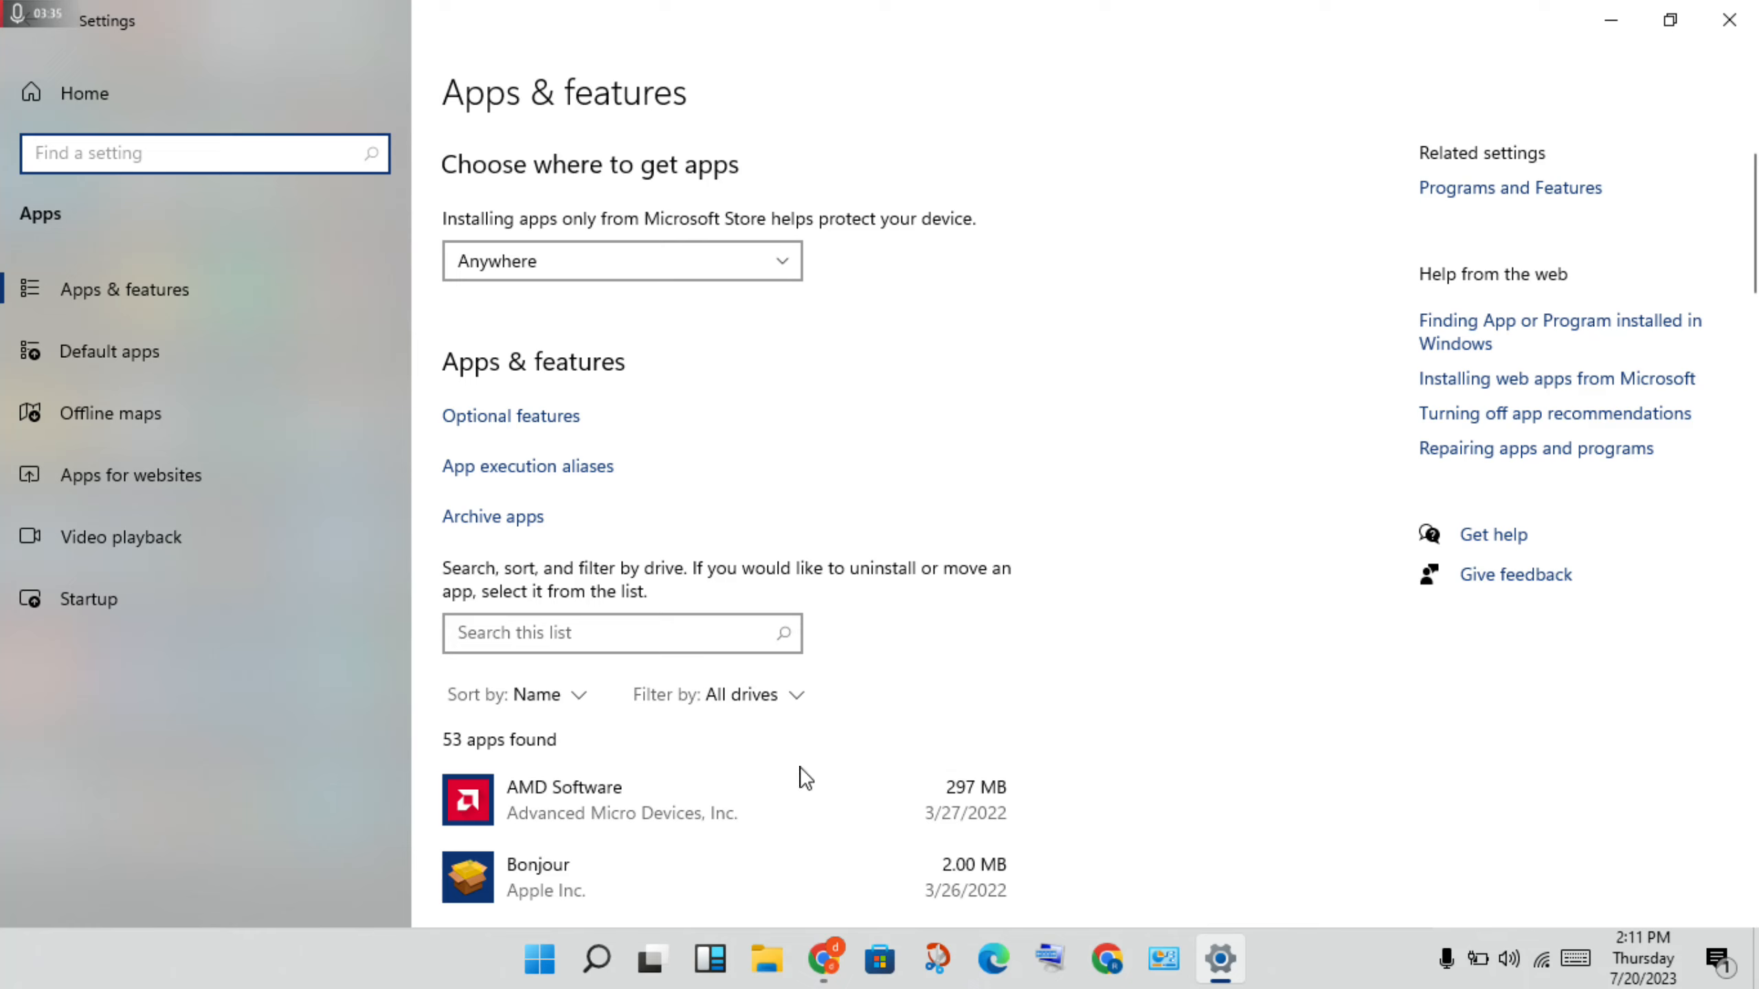
pyautogui.moveTo(1565, 333)
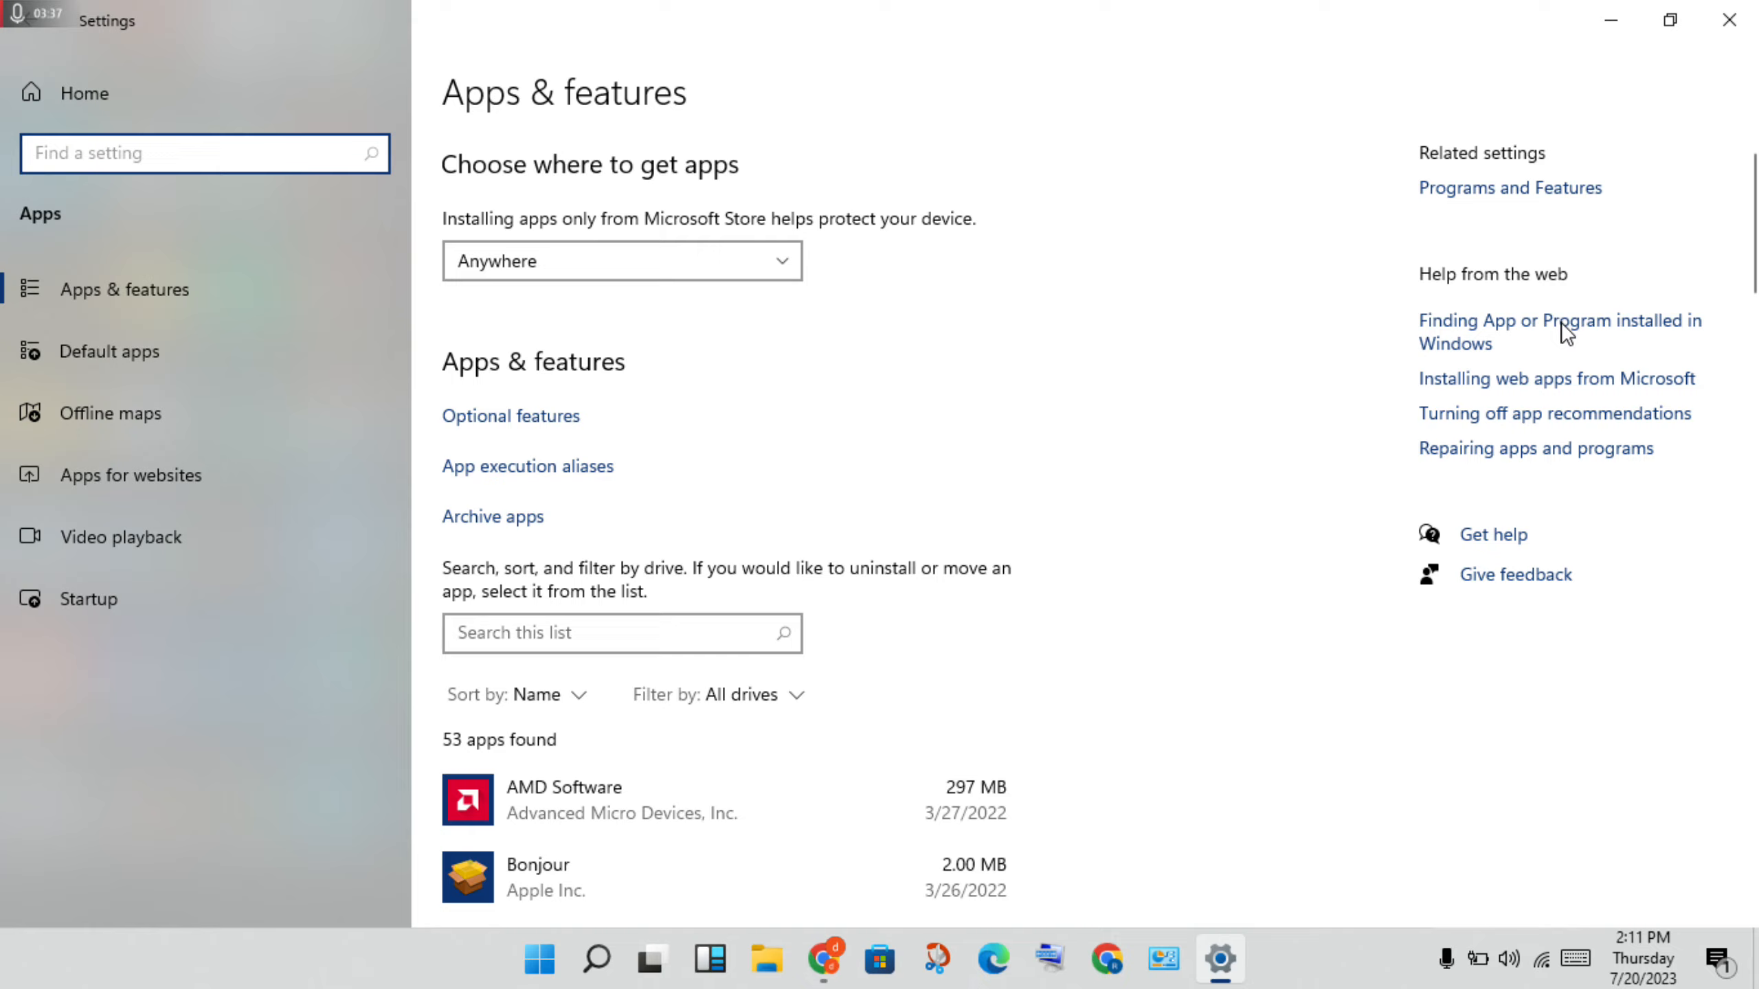
pyautogui.scroll(-3)
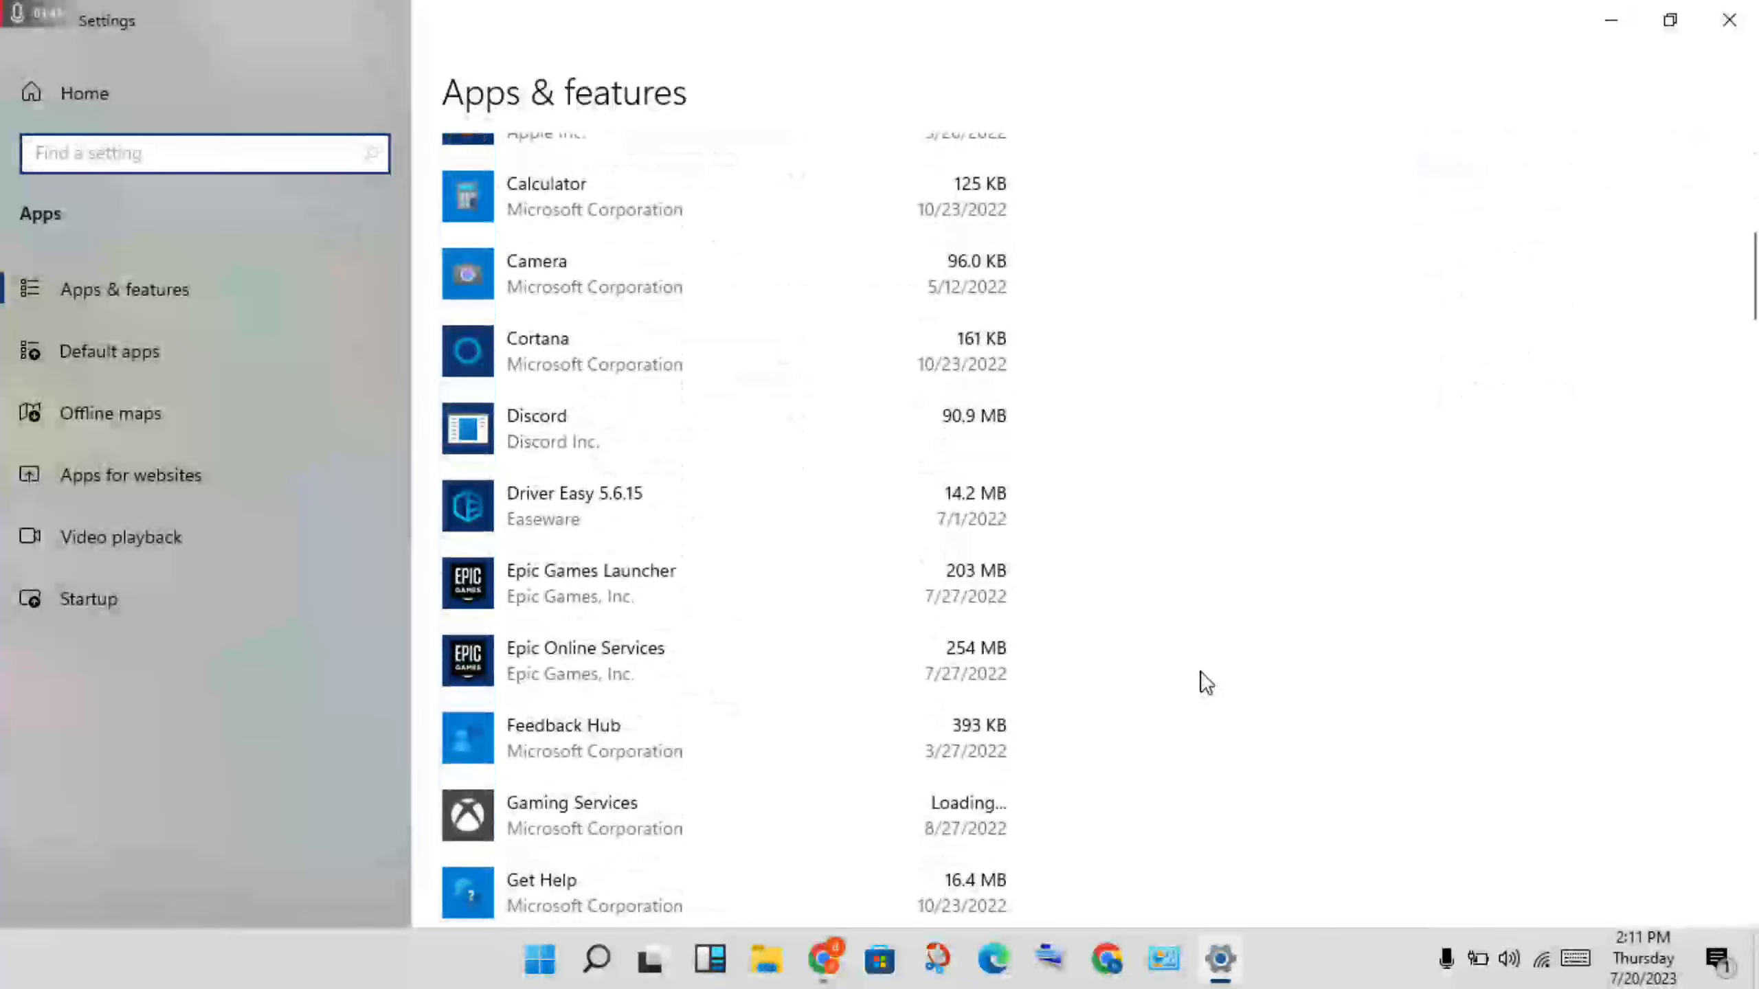
pyautogui.scroll(-3)
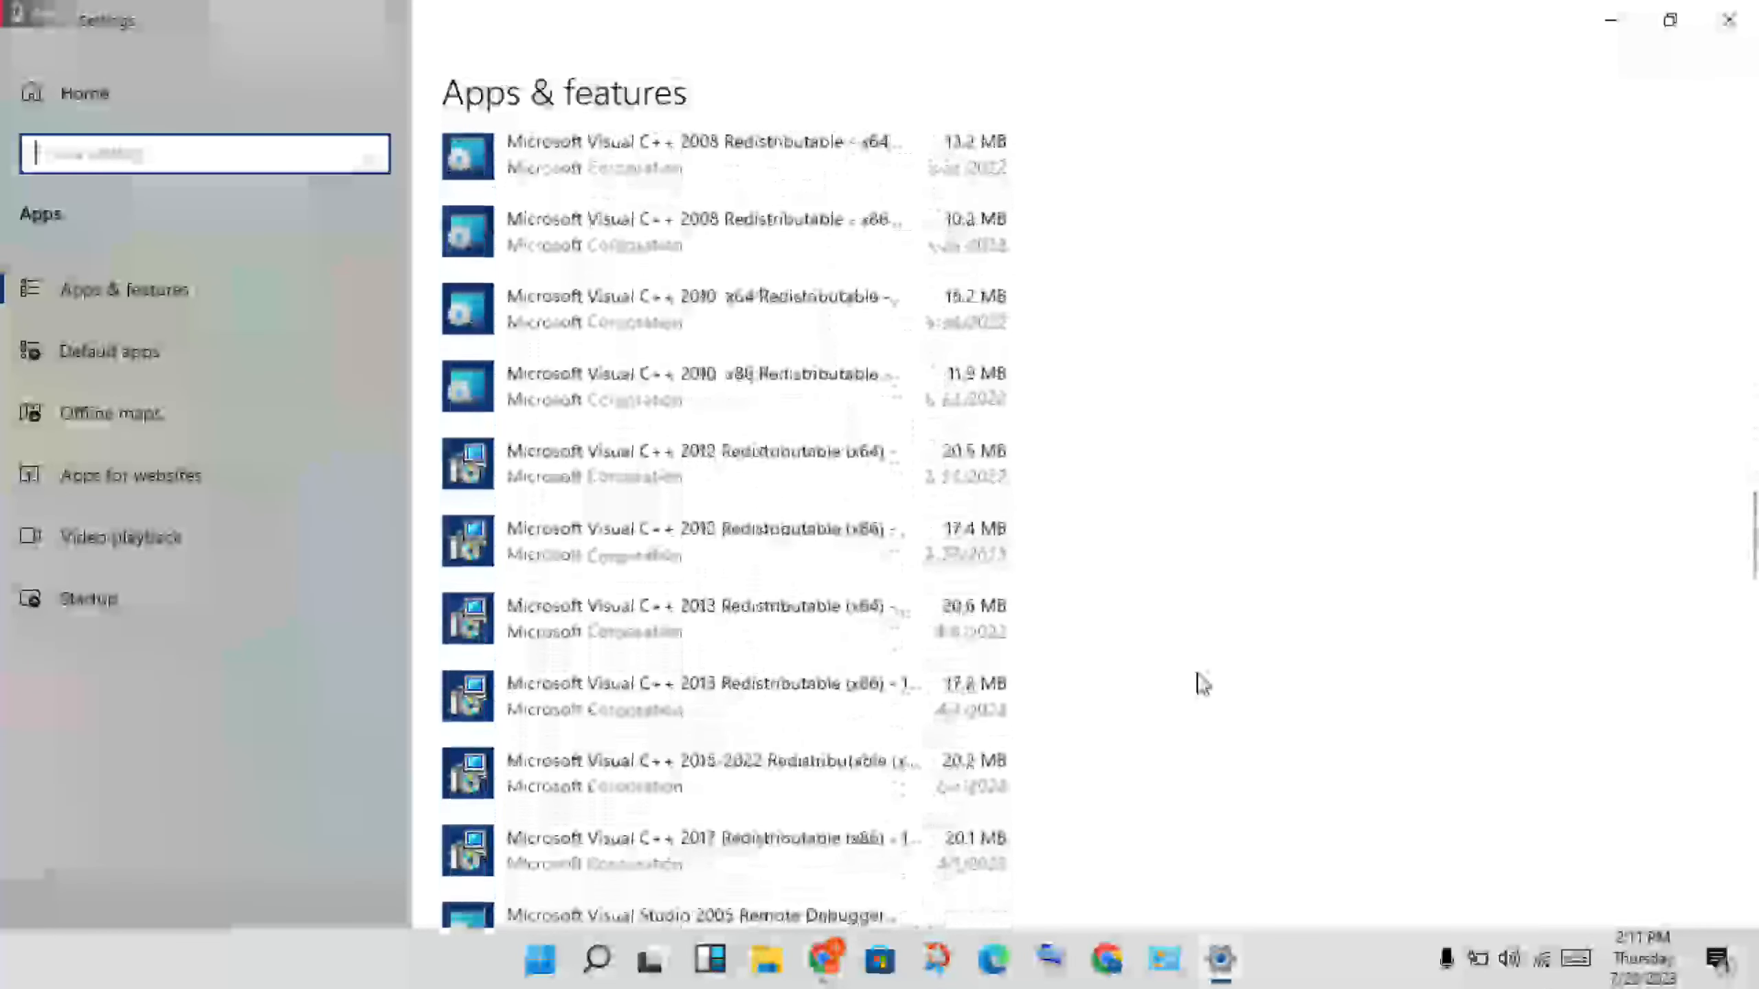
pyautogui.scroll(-3)
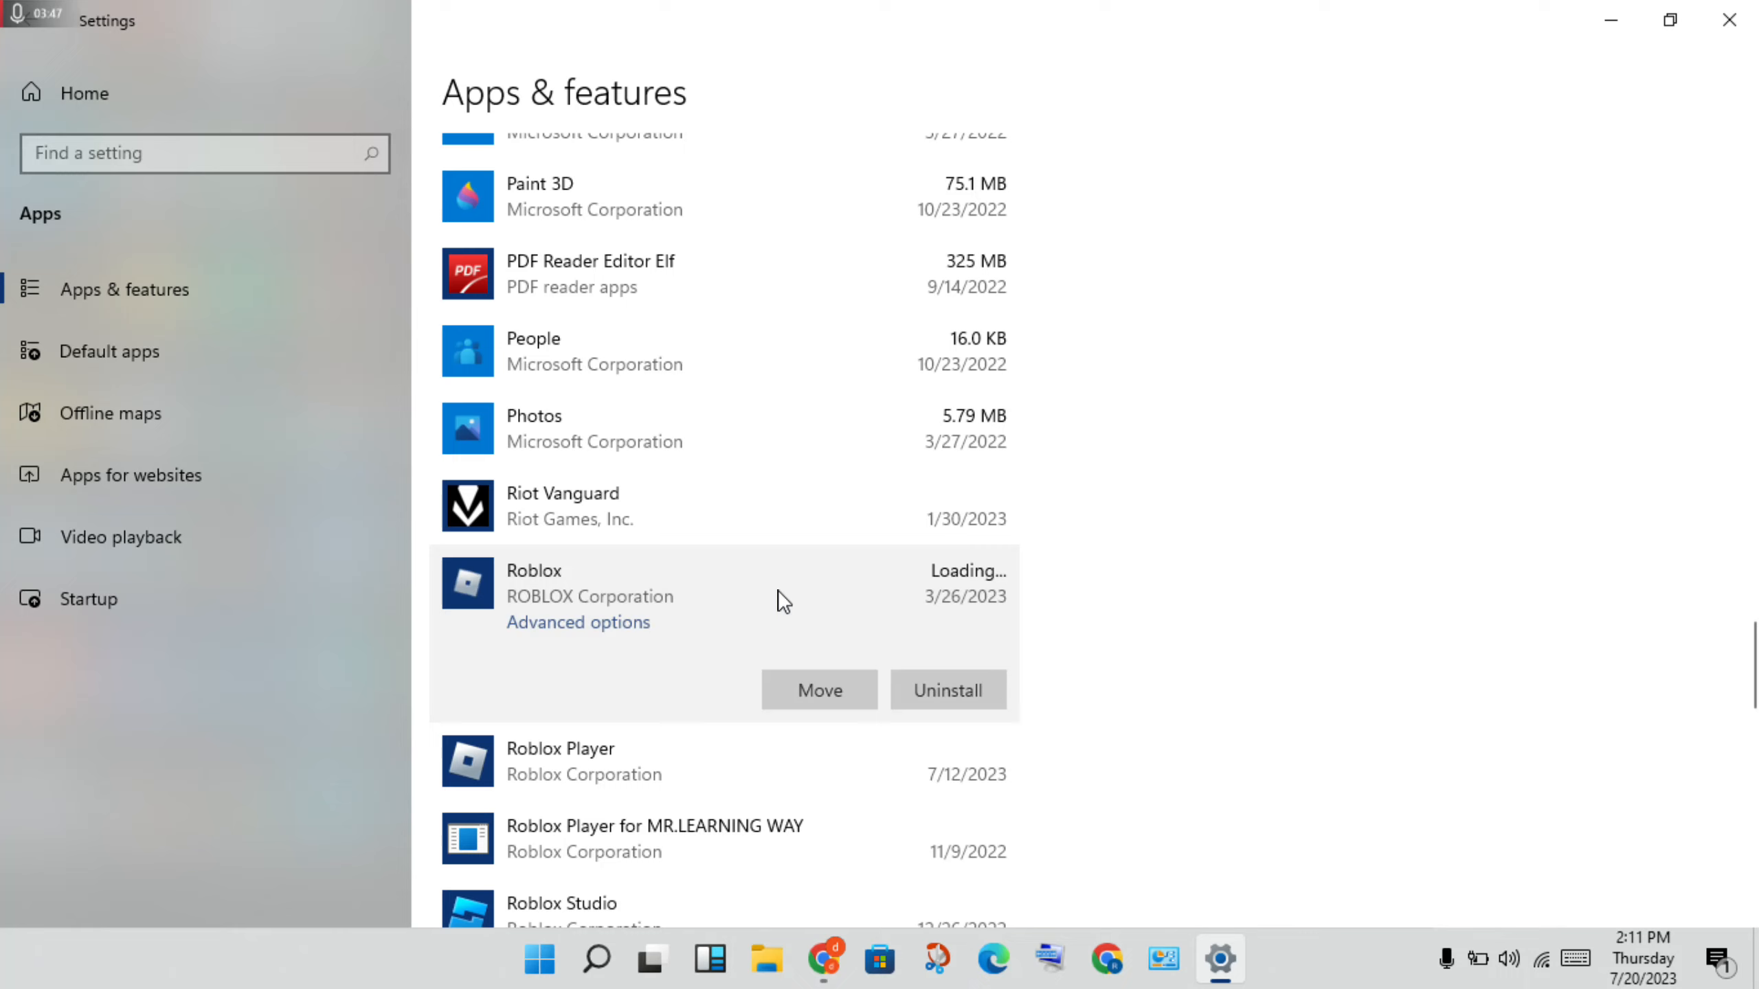
pyautogui.moveTo(588, 626)
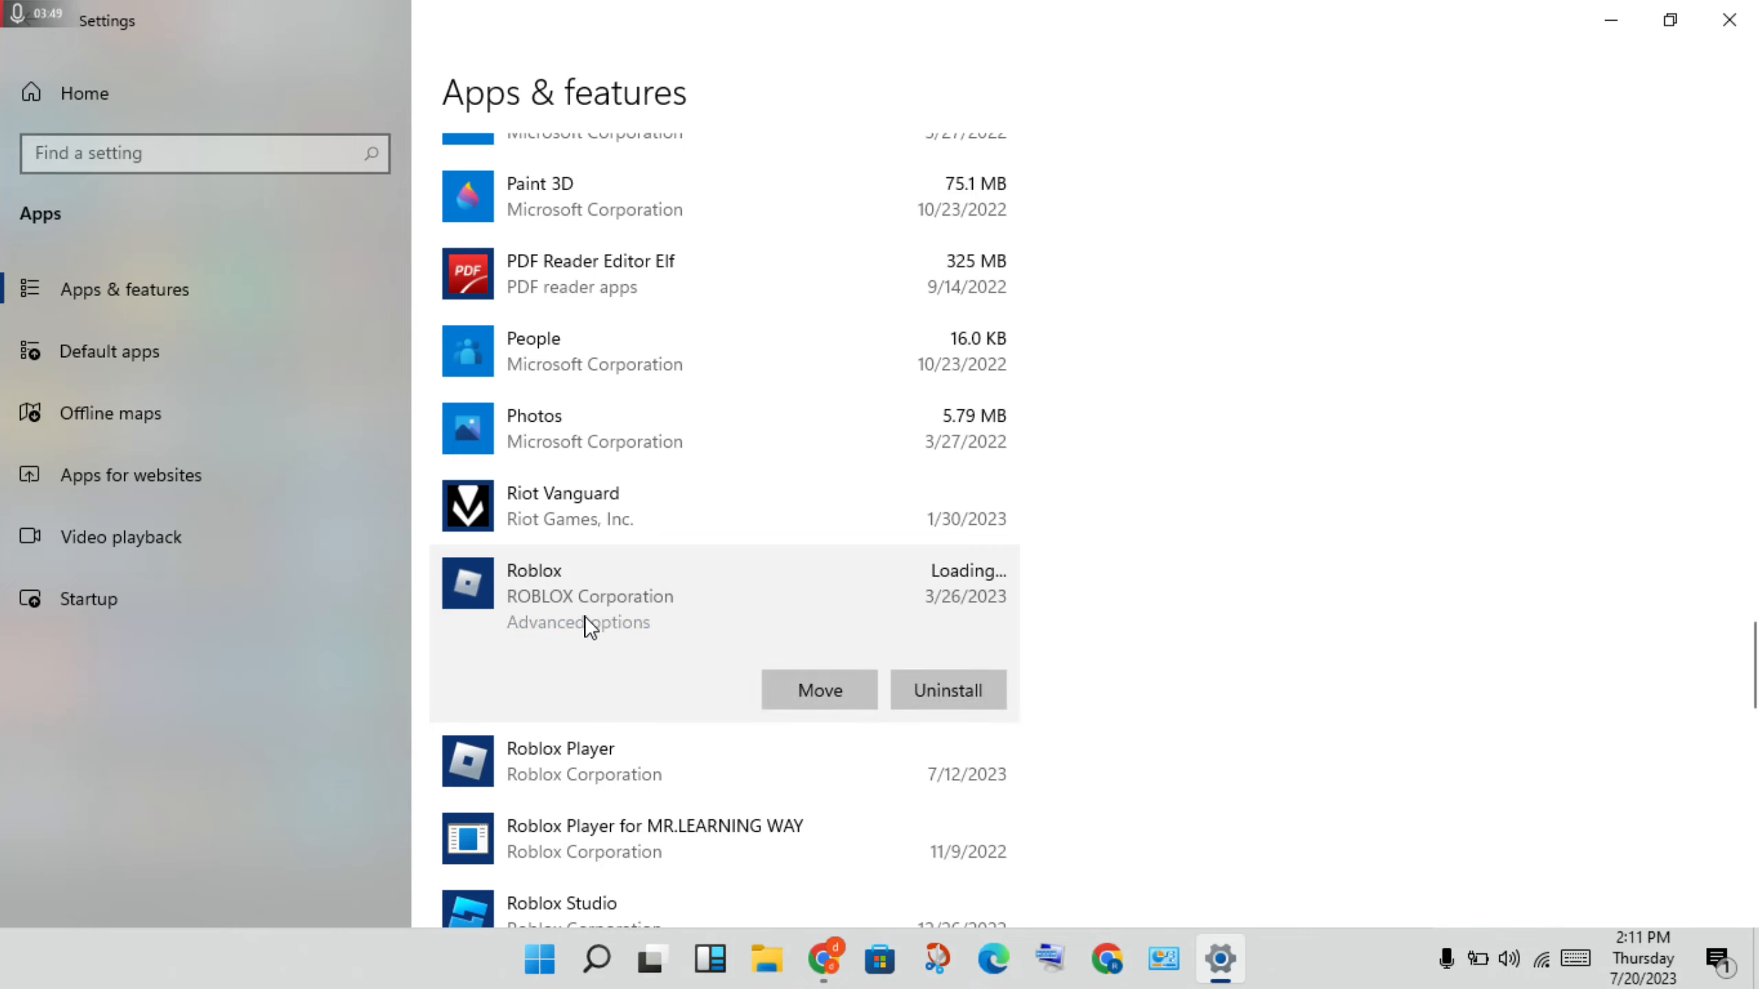
pyautogui.click(578, 622)
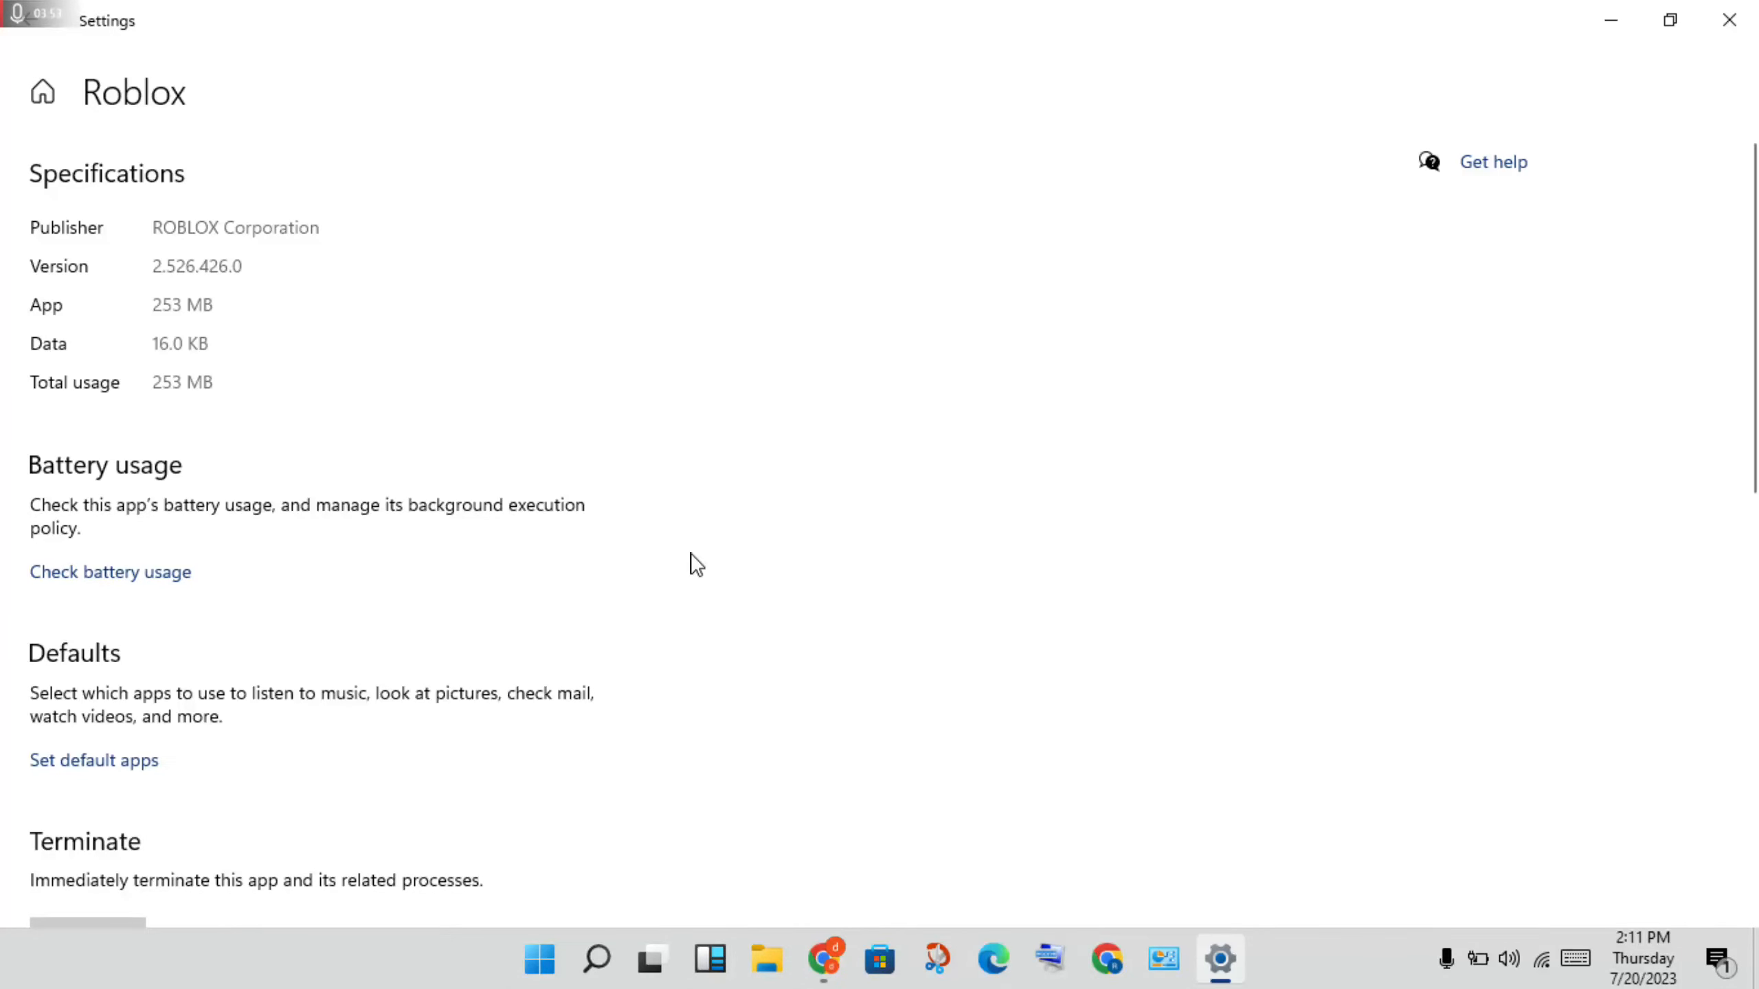